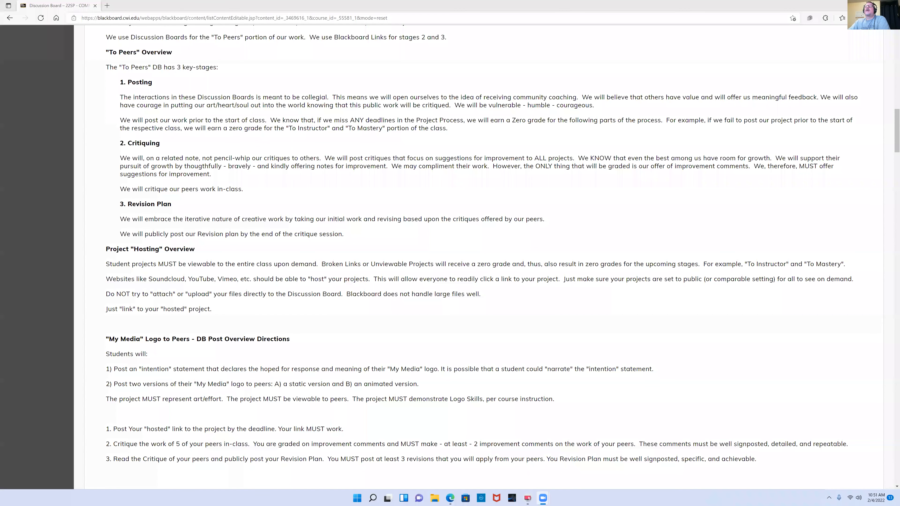
mouse_move(305, 245)
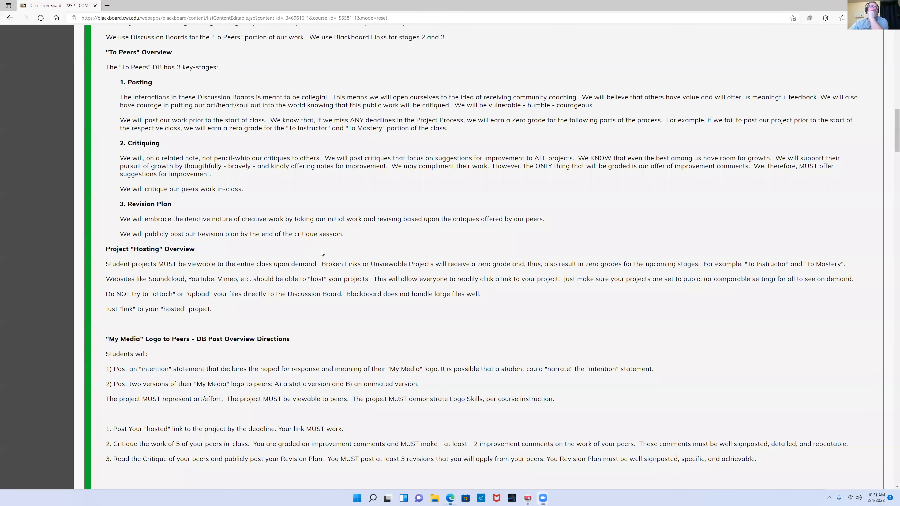
mouse_move(442, 174)
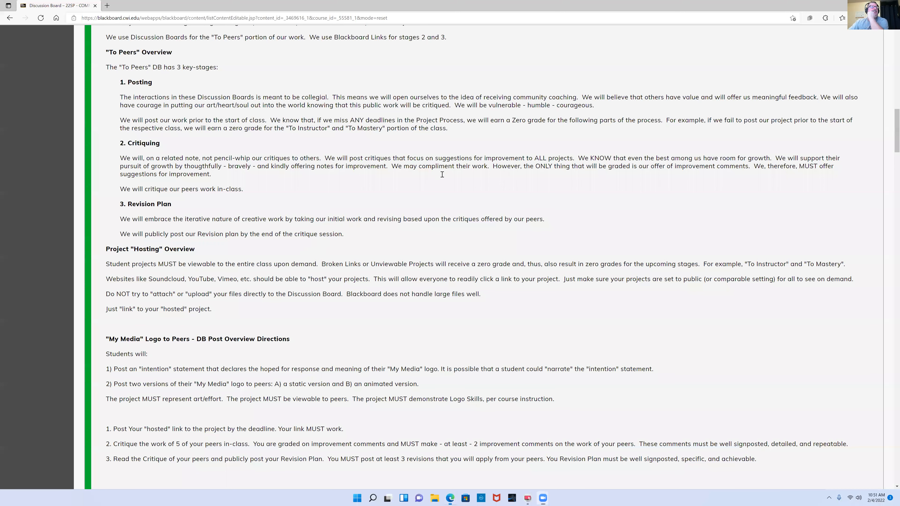
Scroll through the Blackboard logo assignment directions, reviewing the three stages section.
scroll("up", 3)
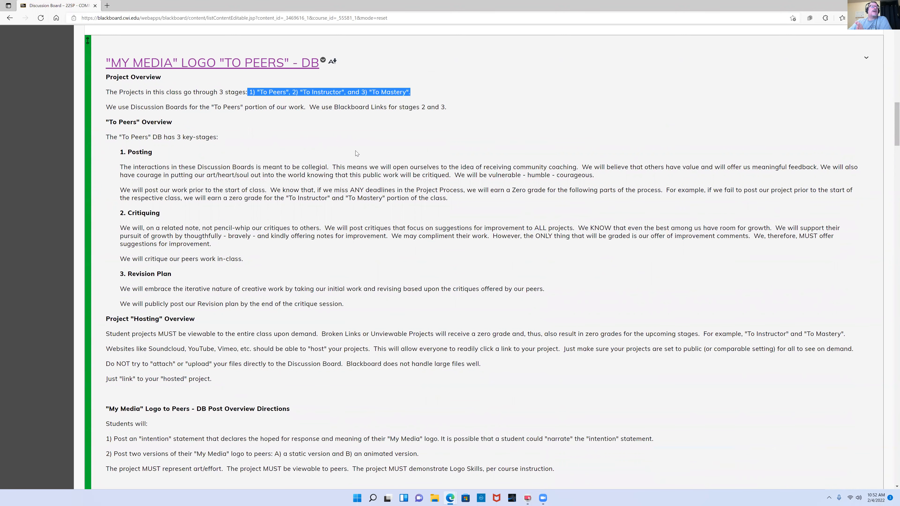
left_click(305, 138)
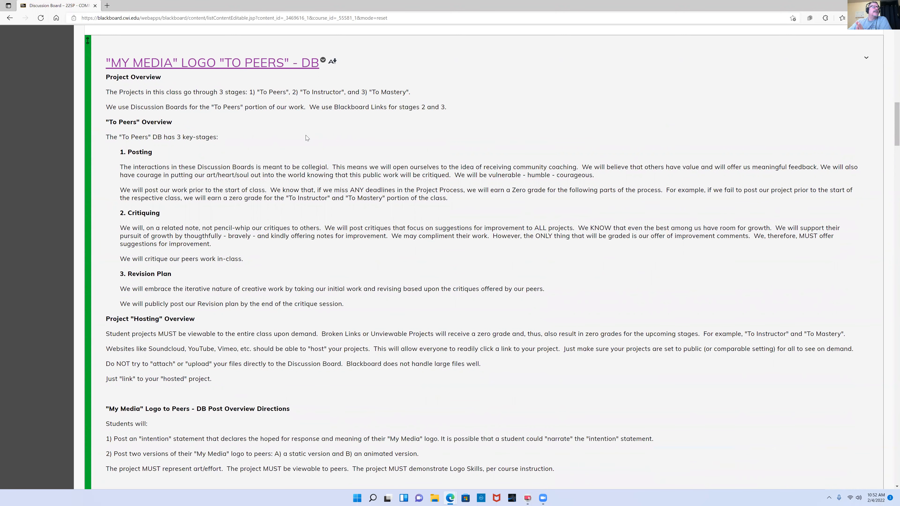
mouse_move(295, 123)
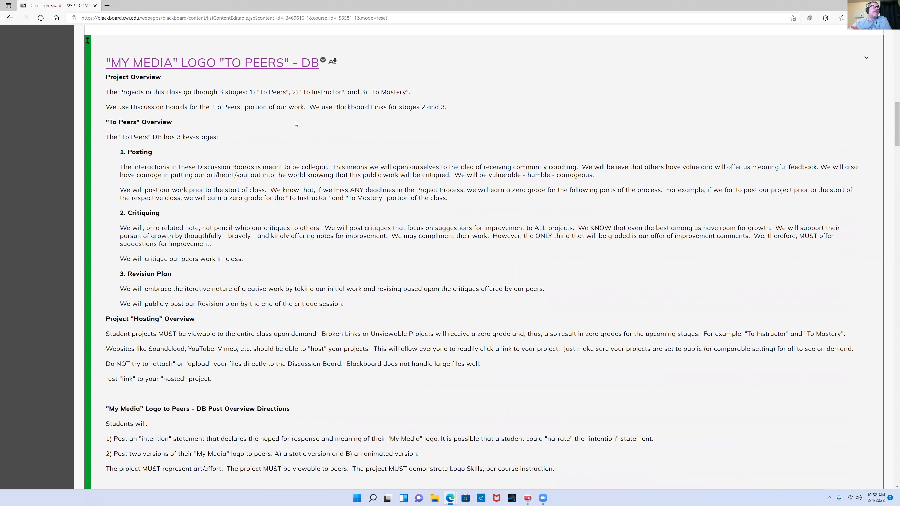
mouse_move(284, 171)
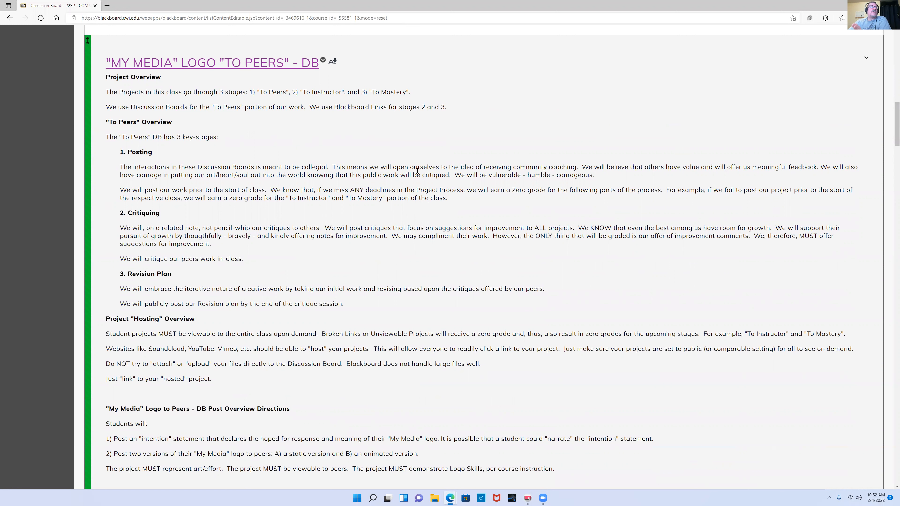
scroll("down", 3)
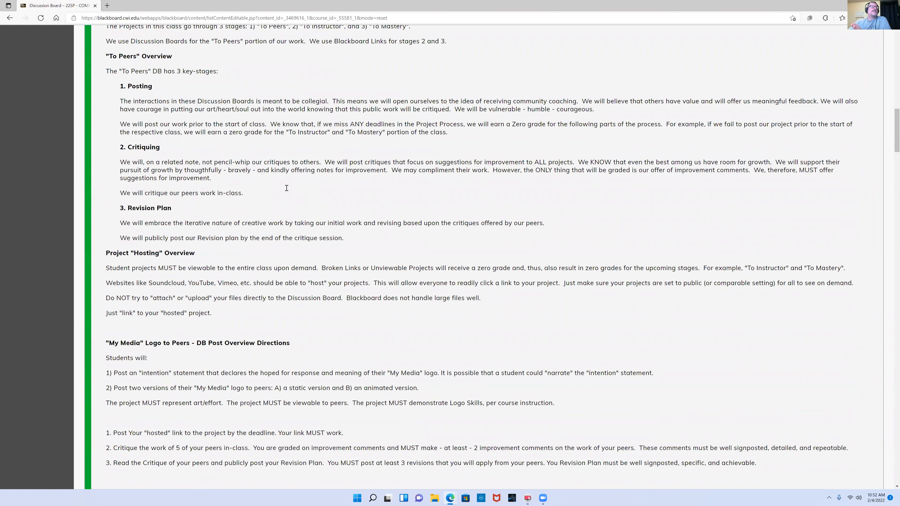
scroll("down", 3)
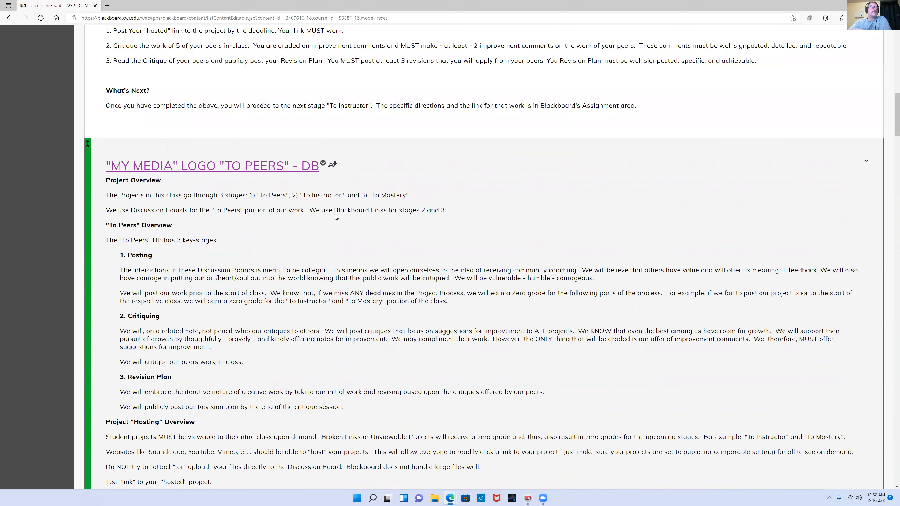
scroll("down", 3)
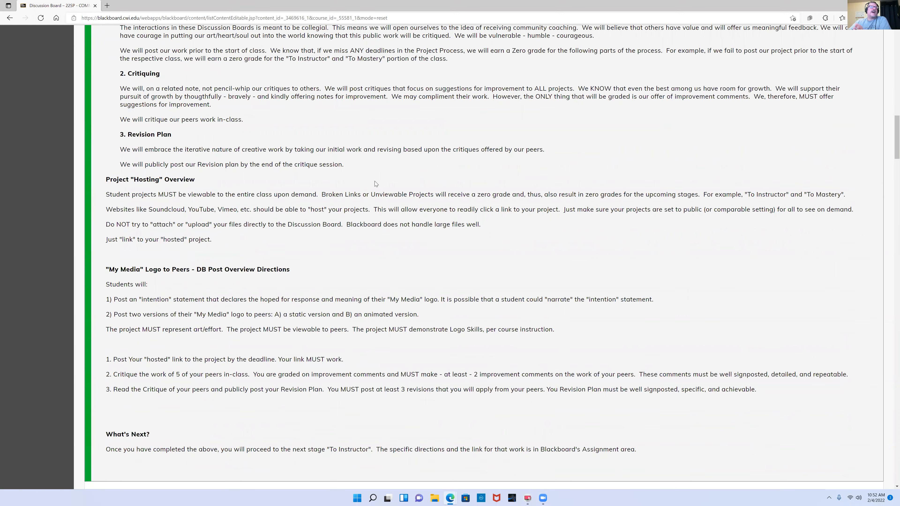
mouse_move(295, 221)
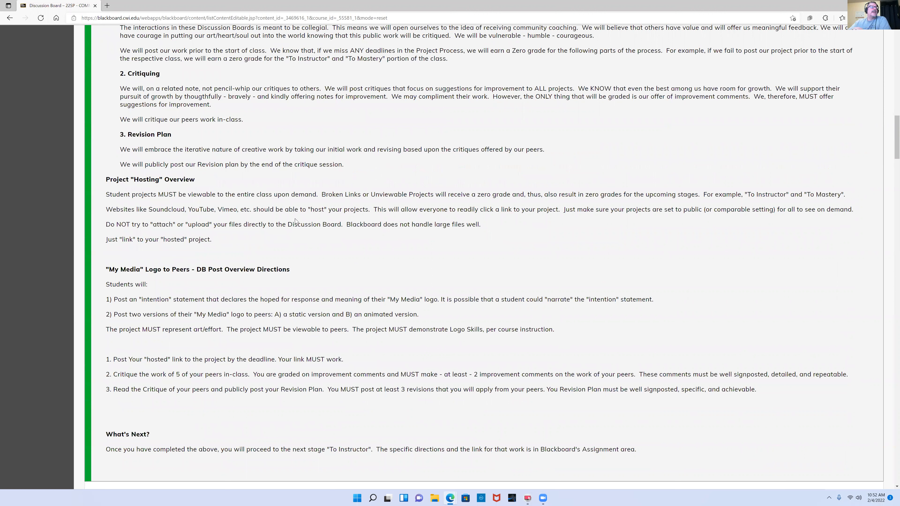
mouse_move(188, 221)
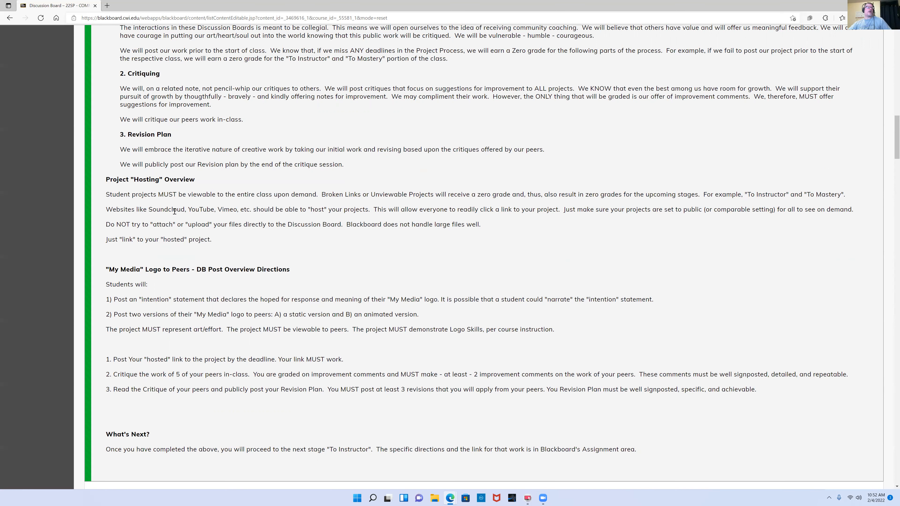
mouse_move(342, 227)
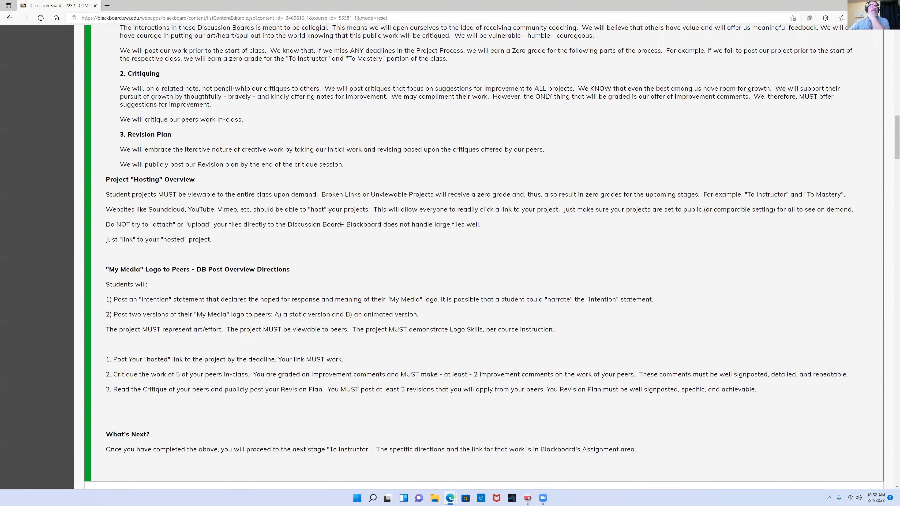
scroll("down", 3)
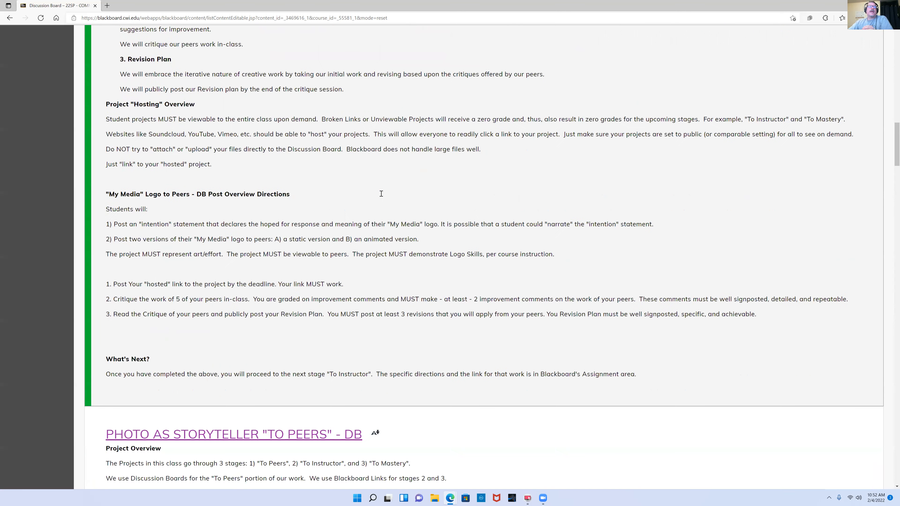
mouse_move(119, 141)
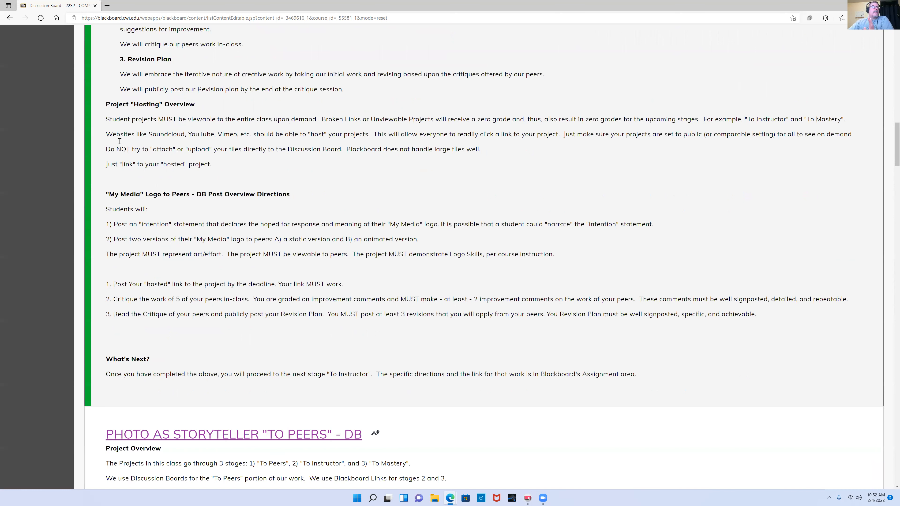
scroll("down", 3)
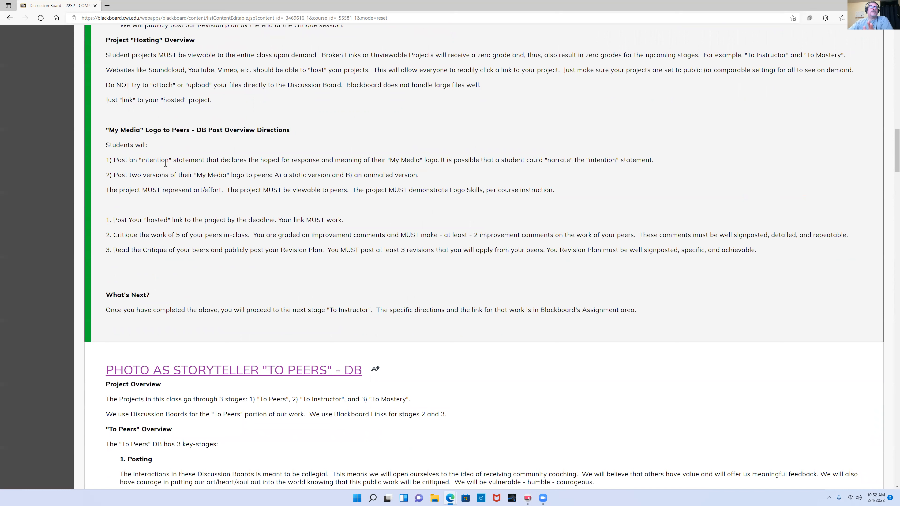
mouse_move(243, 181)
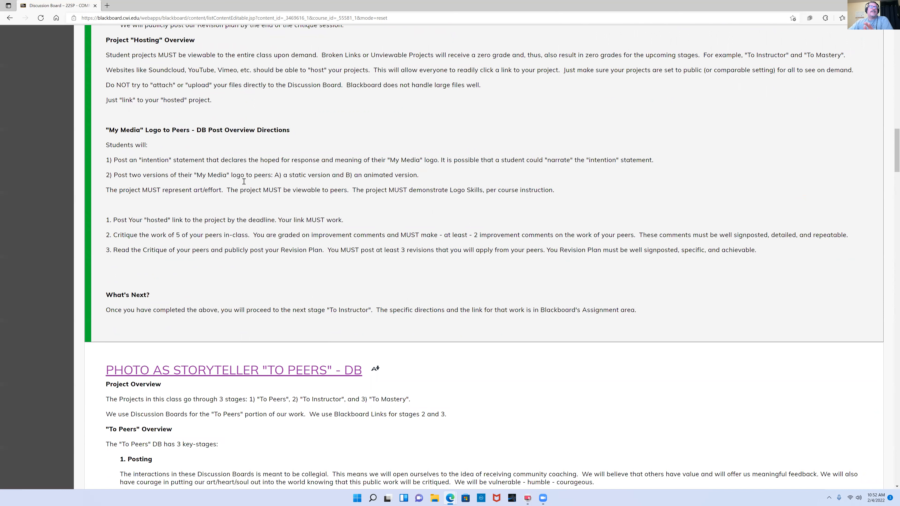
mouse_move(315, 171)
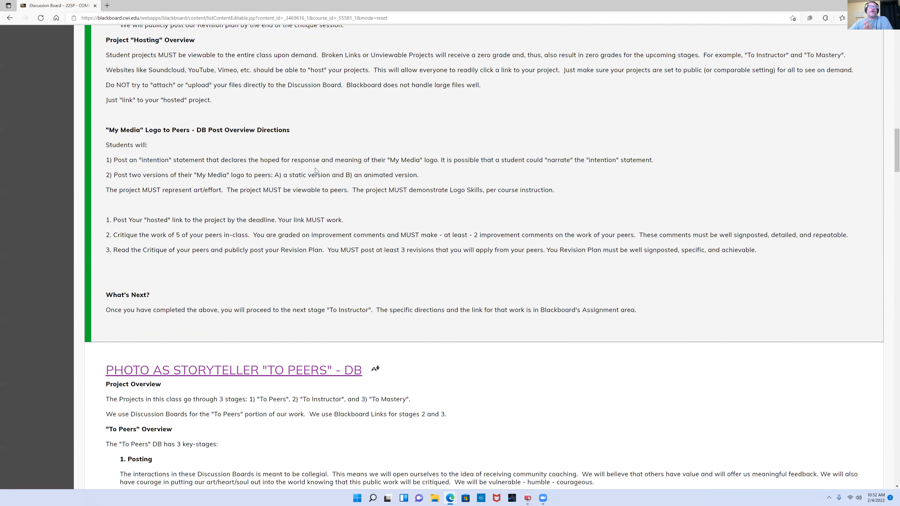
mouse_move(470, 200)
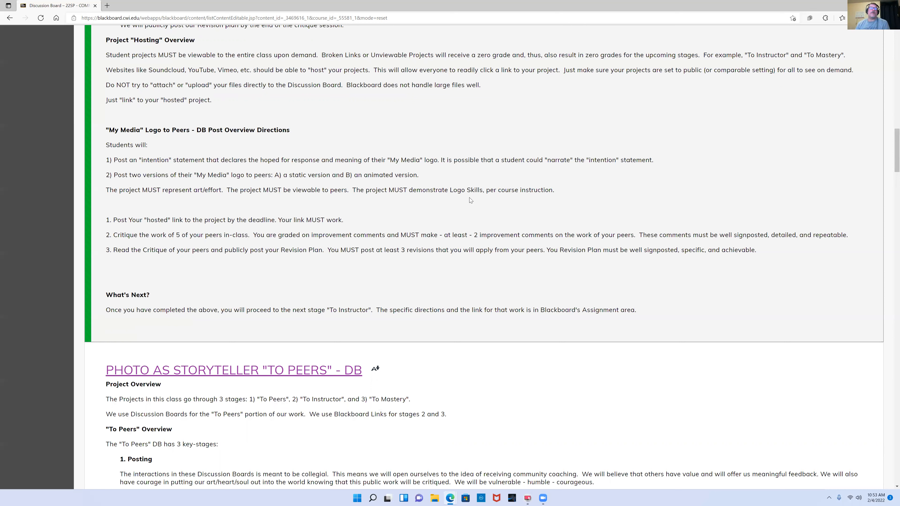
mouse_move(465, 200)
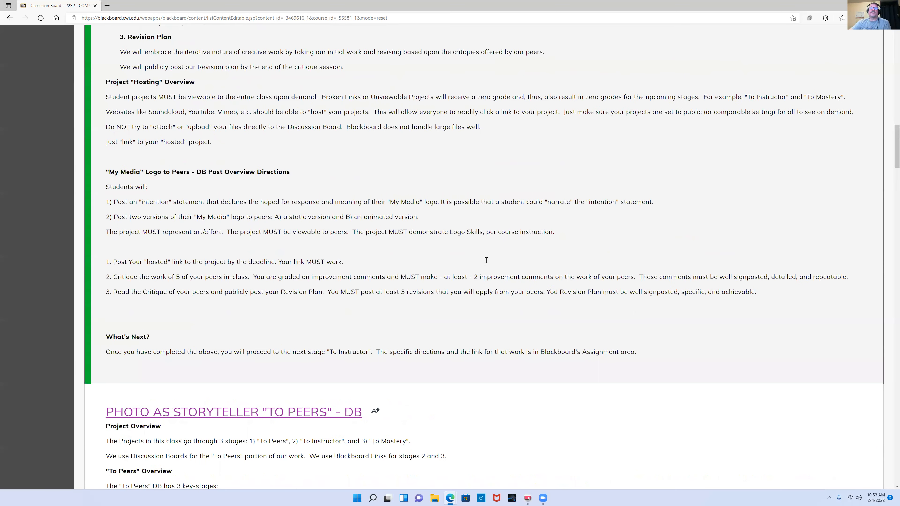
scroll("up", 3)
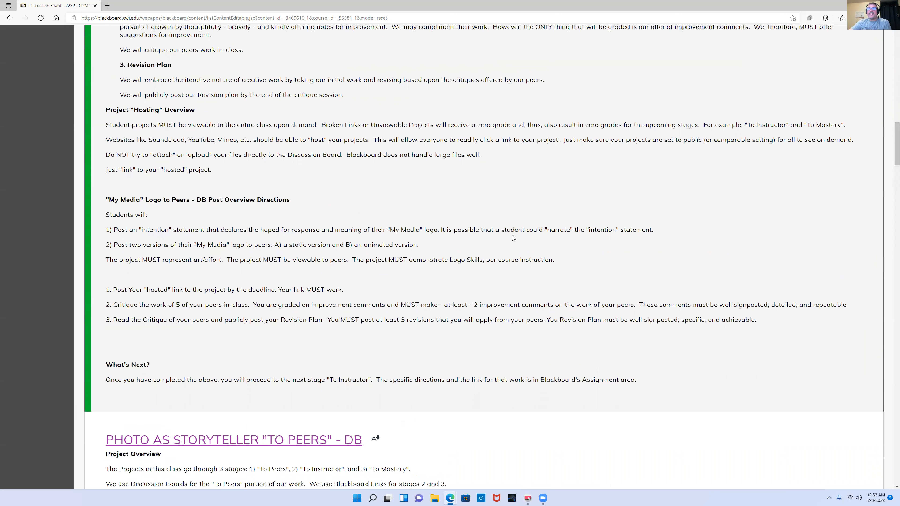
mouse_move(570, 250)
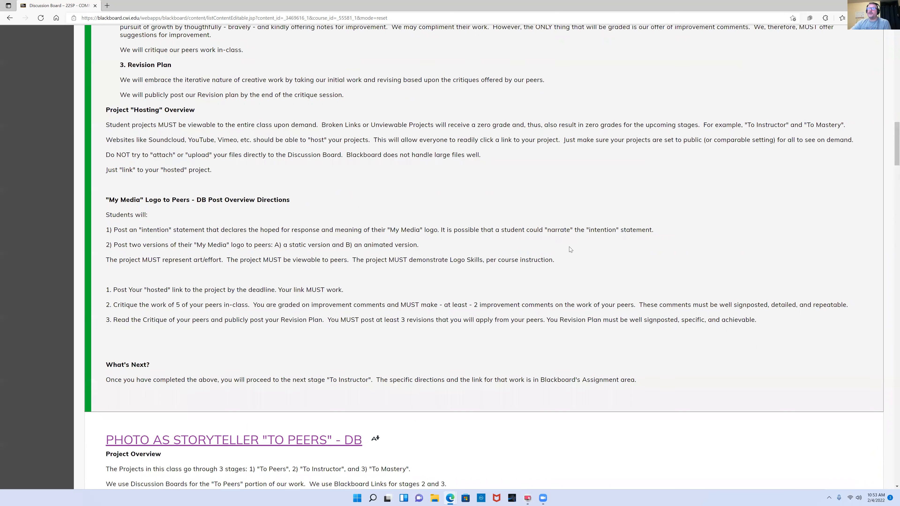
mouse_move(606, 255)
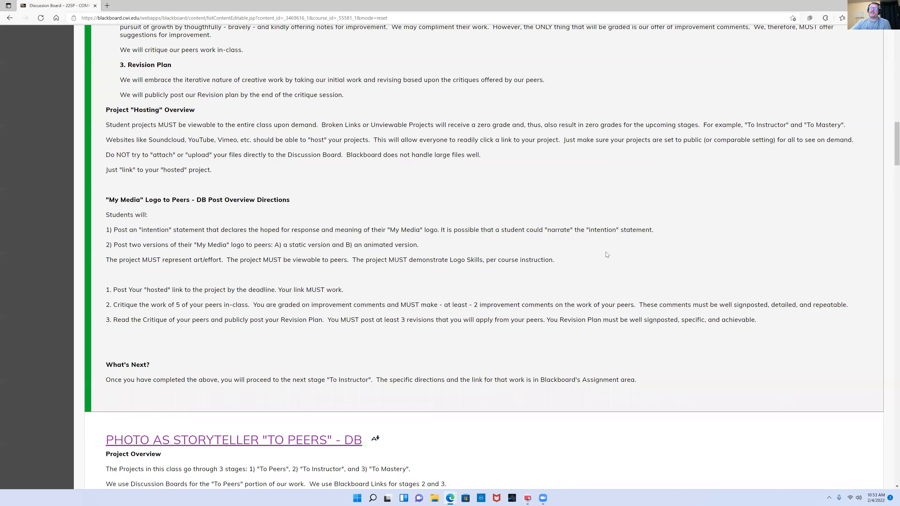
mouse_move(589, 240)
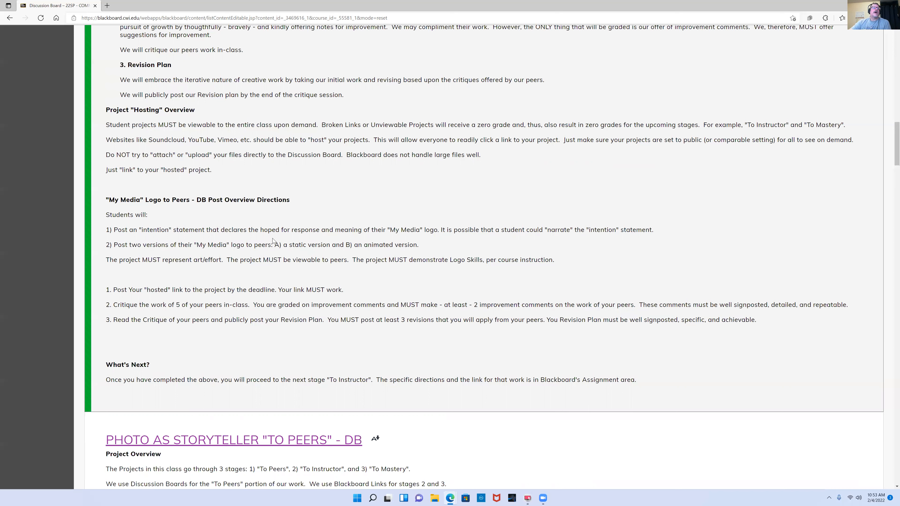
Highlight key requirements in the directions: intention statement, logo, animated version and static.
double_click(153, 230)
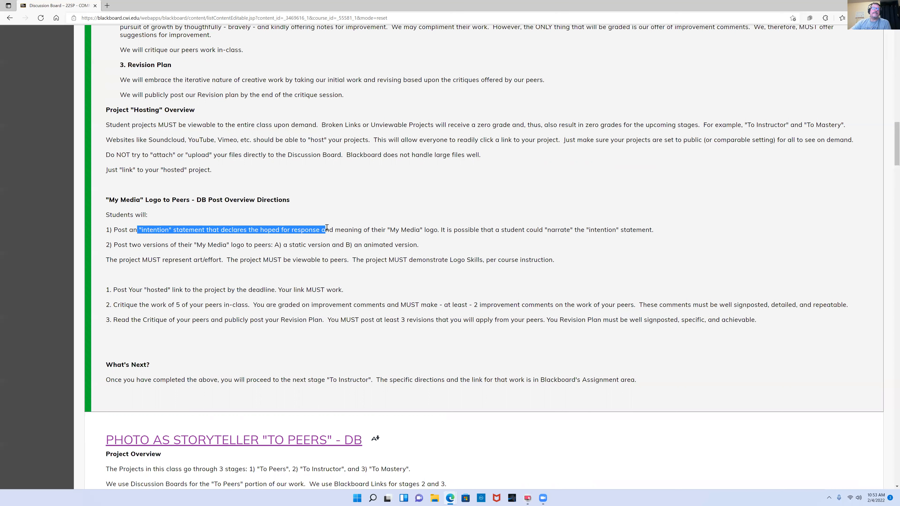
left_click(194, 259)
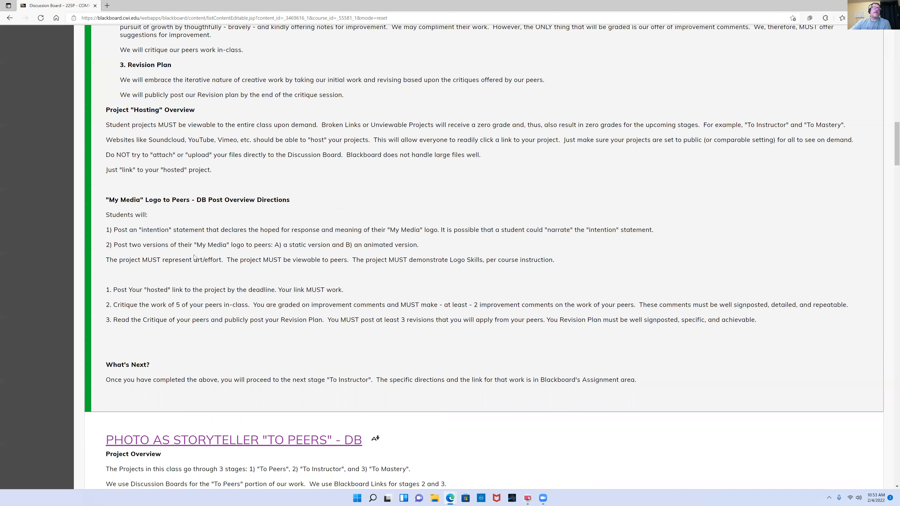
double_click(236, 245)
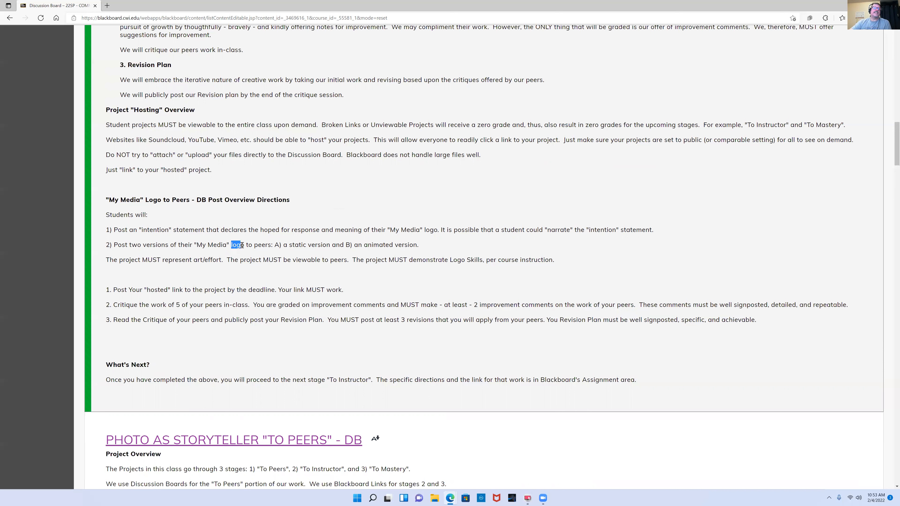
left_click(284, 245)
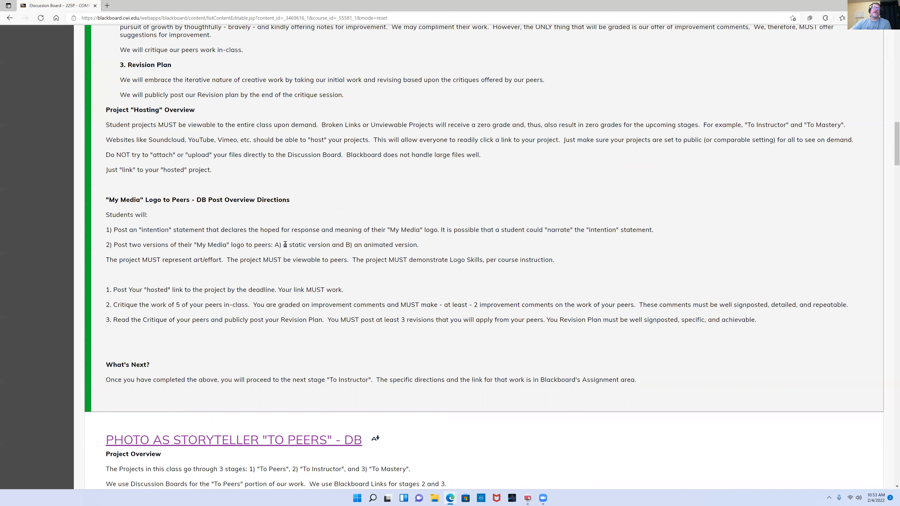
double_click(307, 245)
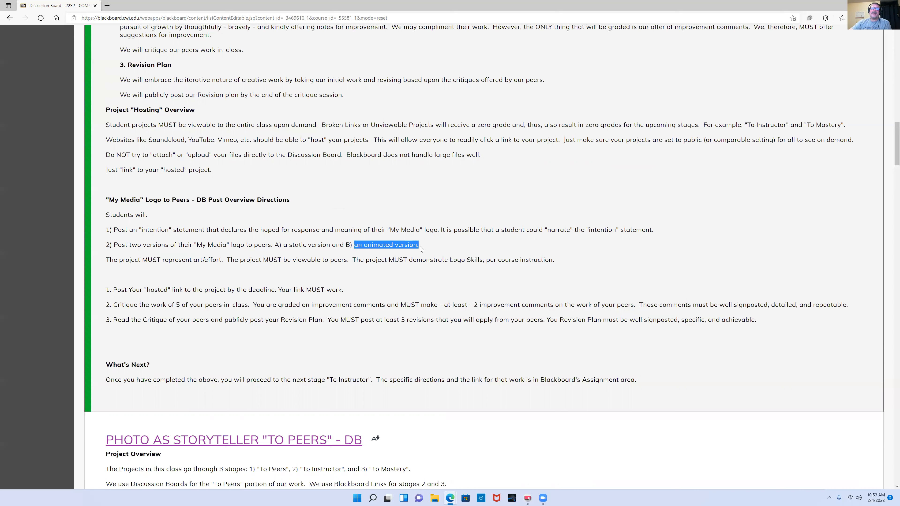
mouse_move(433, 287)
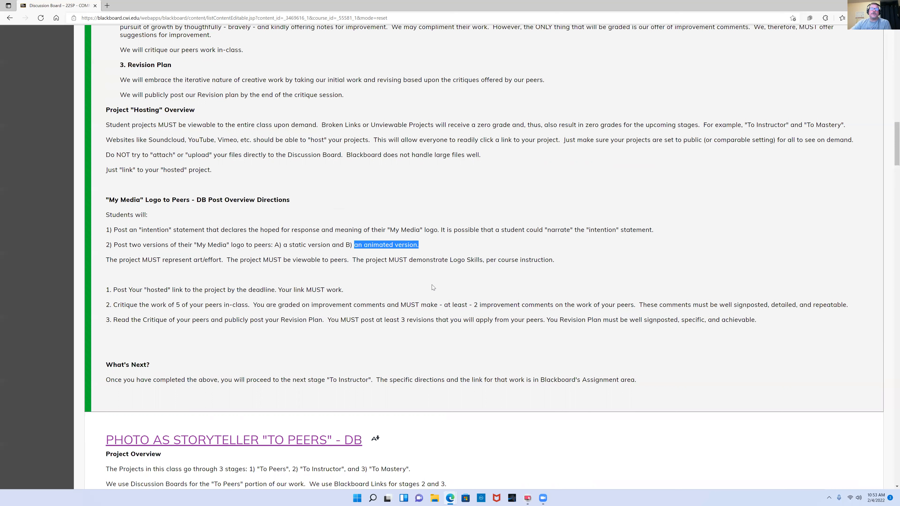
mouse_move(429, 291)
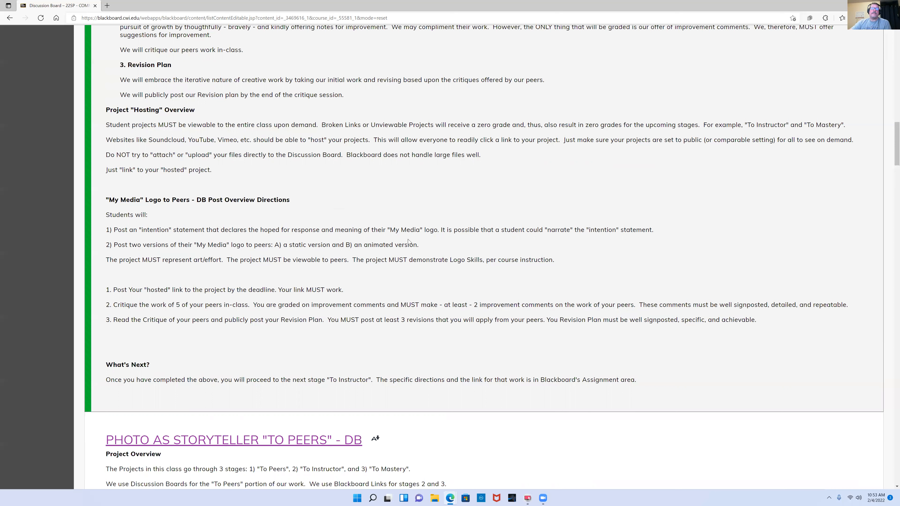
mouse_move(488, 276)
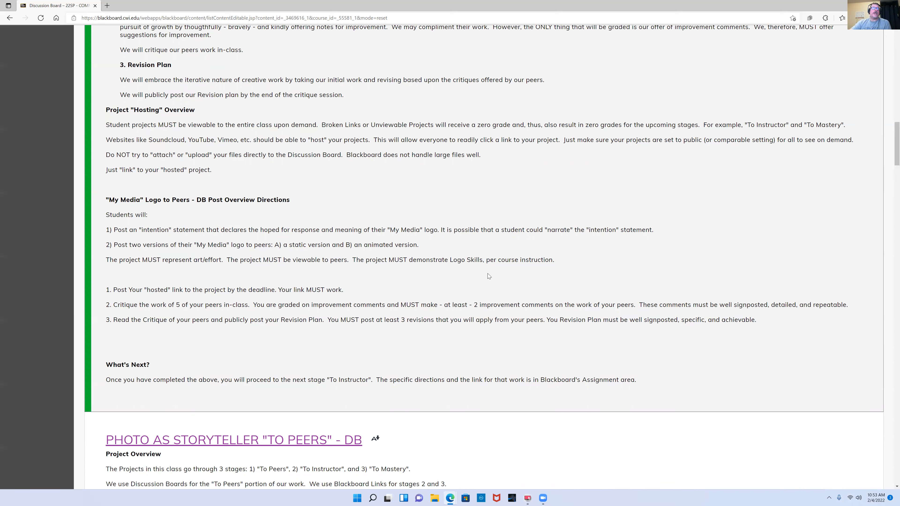
mouse_move(209, 226)
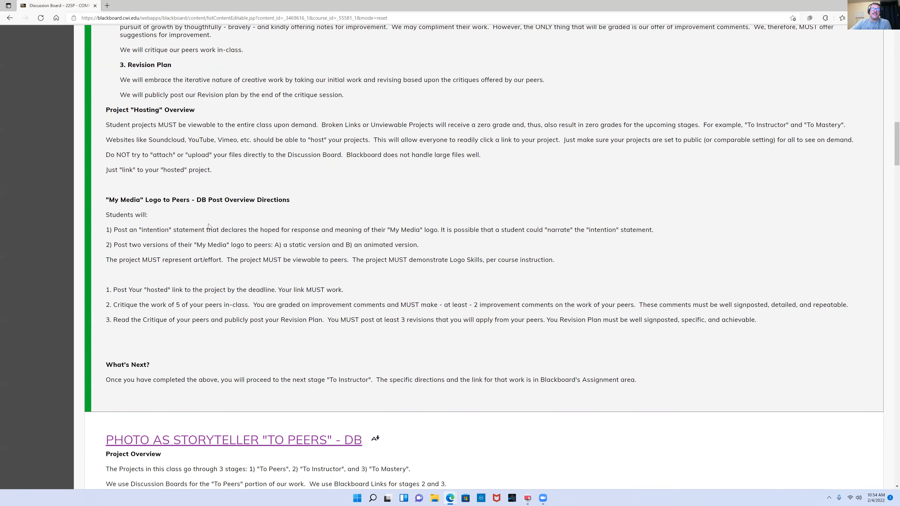
mouse_move(418, 287)
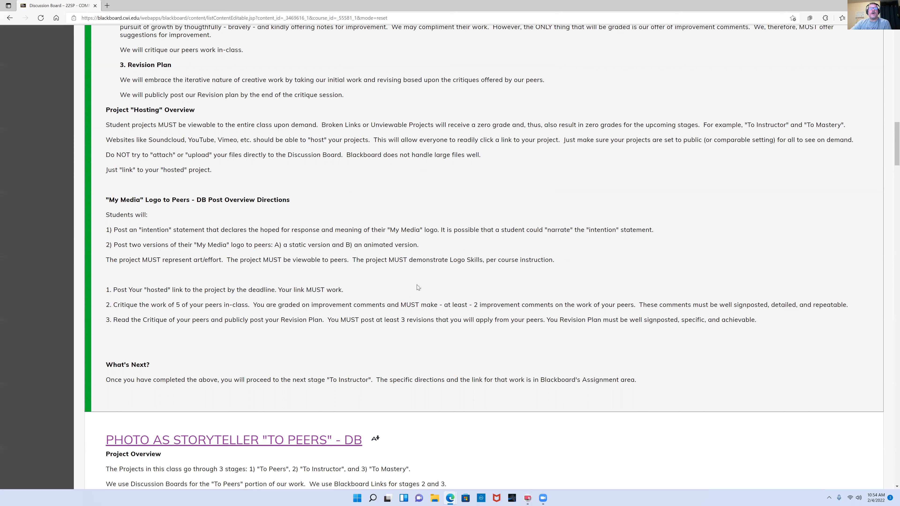
mouse_move(402, 284)
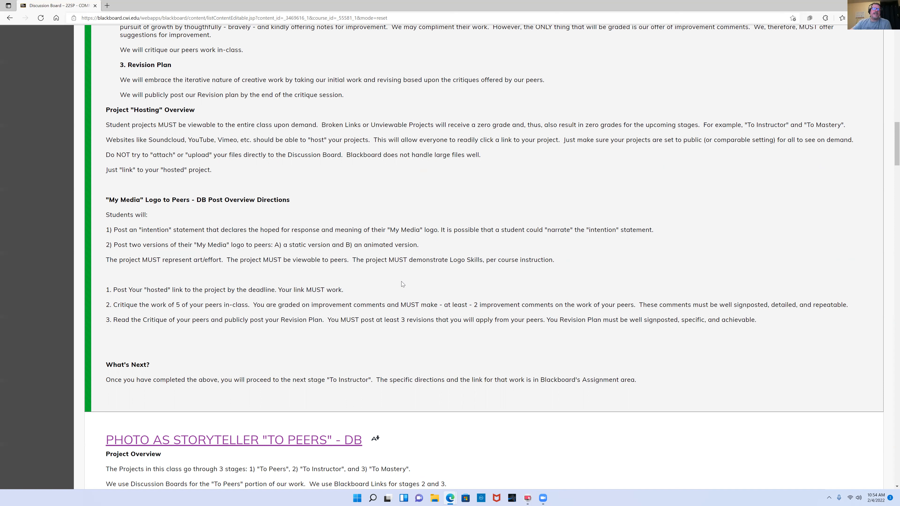
mouse_move(267, 245)
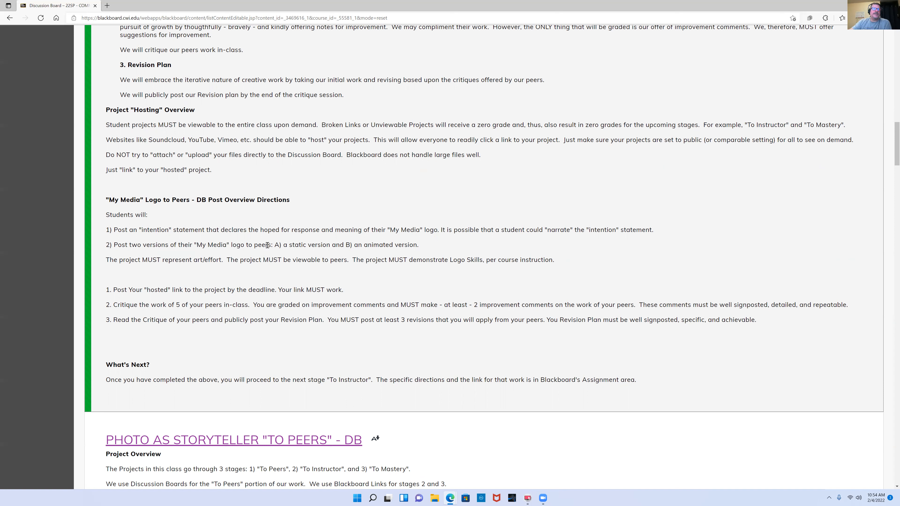
mouse_move(368, 245)
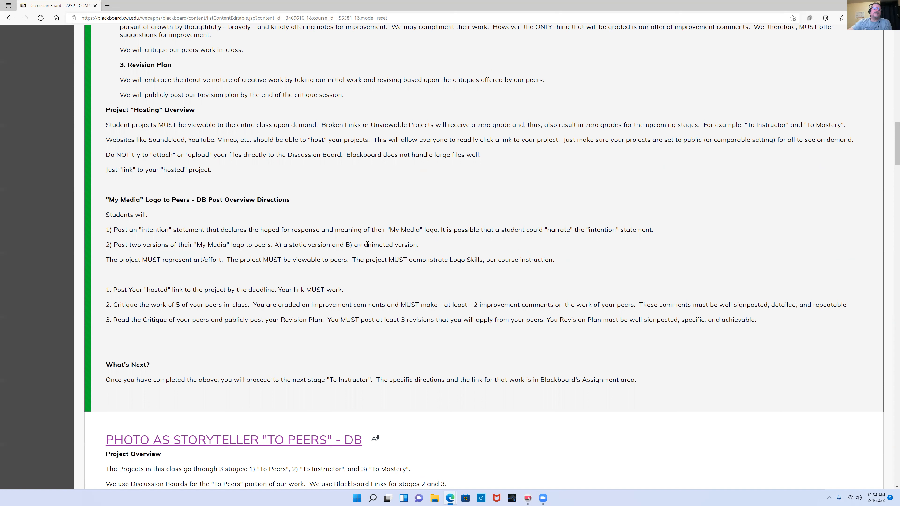
mouse_move(277, 262)
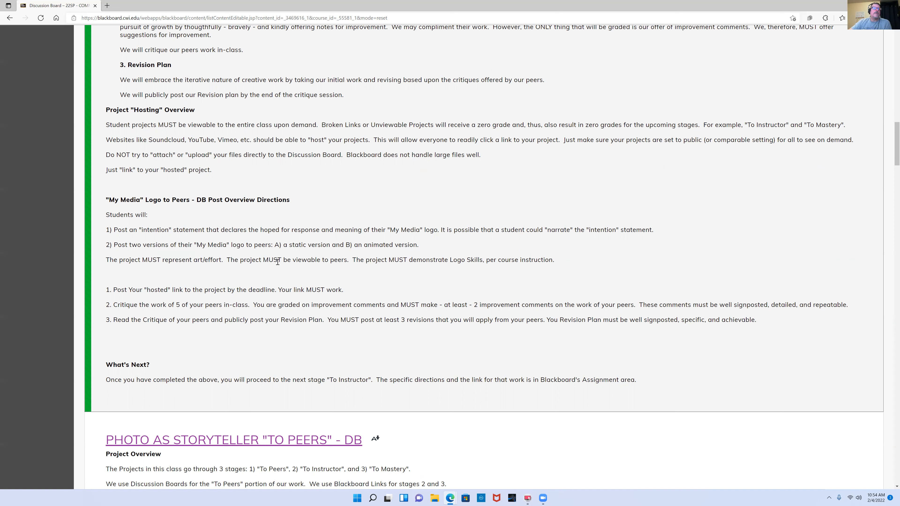
mouse_move(438, 276)
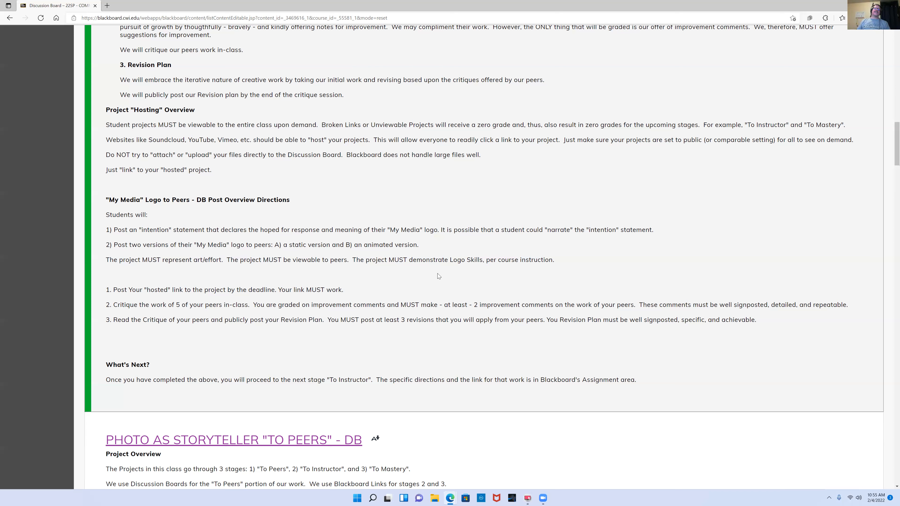
mouse_move(375, 248)
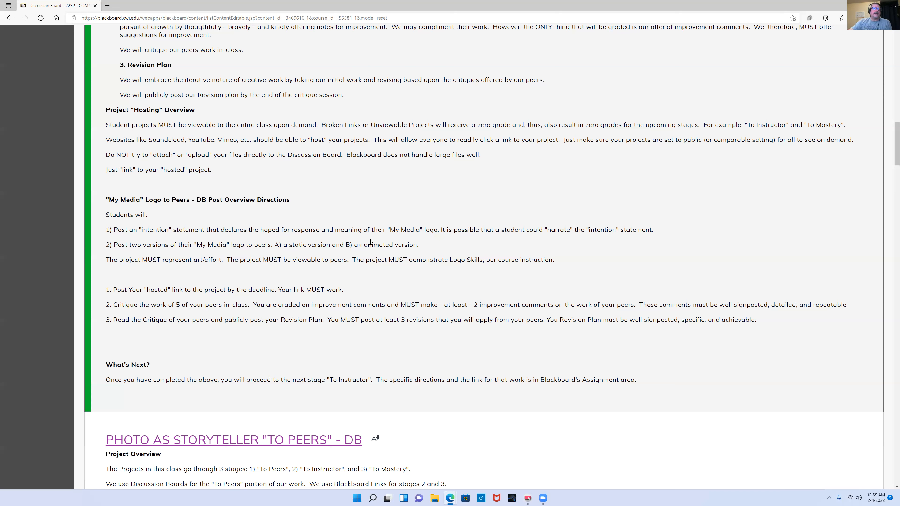
mouse_move(374, 257)
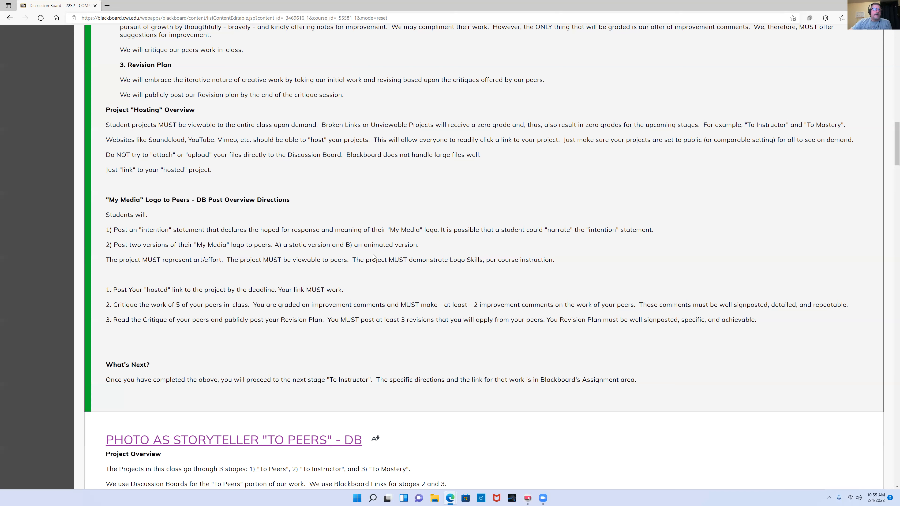
double_click(297, 244)
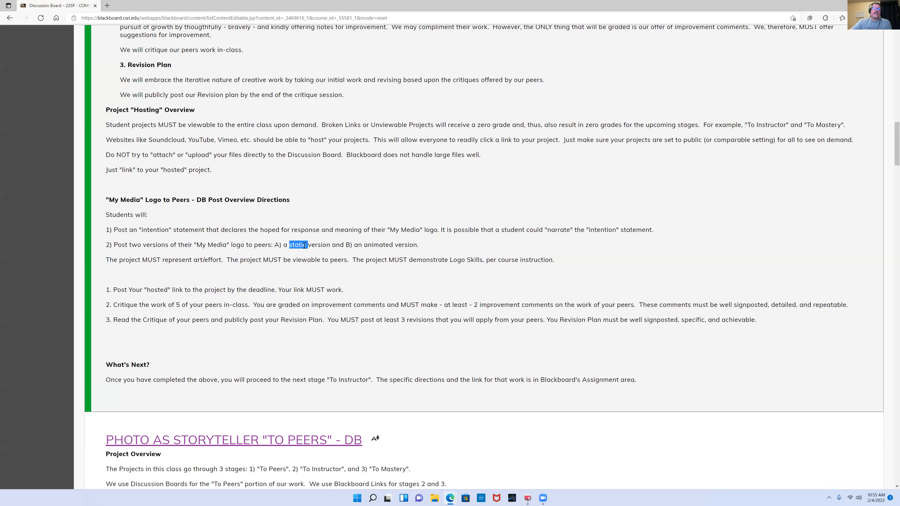
left_click(402, 296)
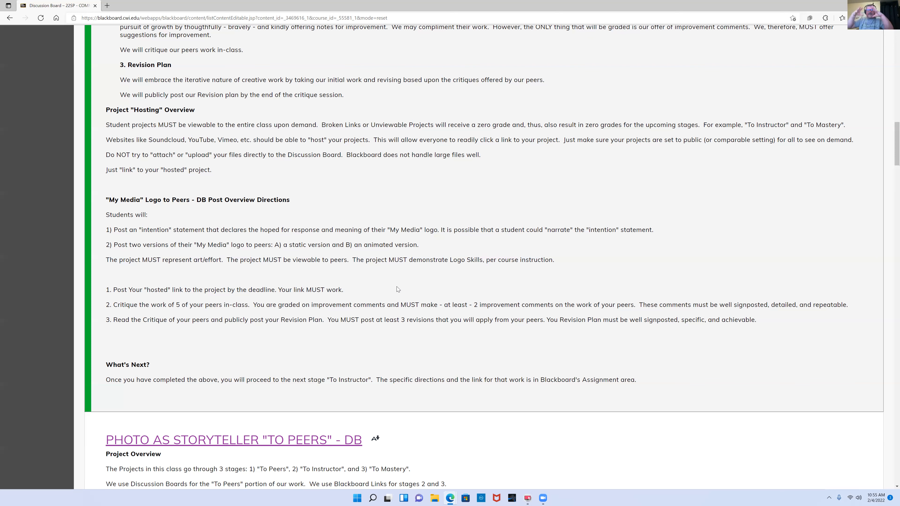
mouse_move(275, 256)
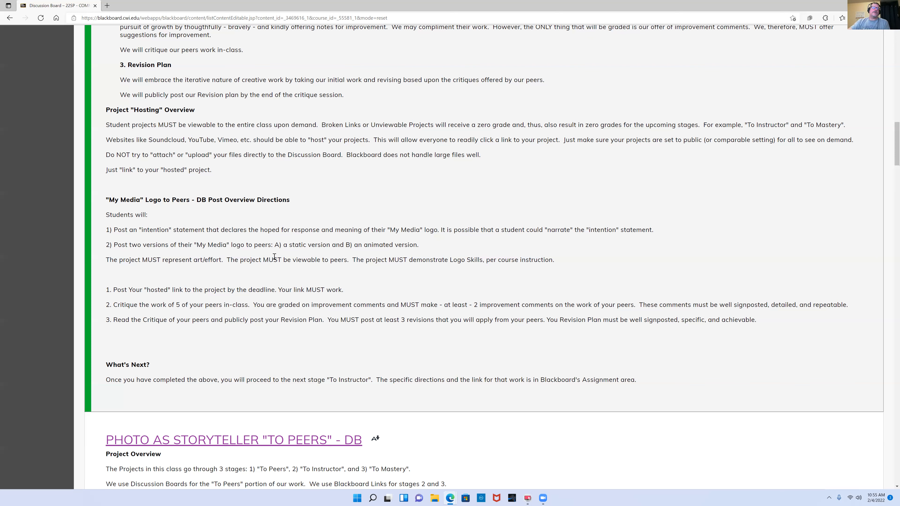
mouse_move(382, 242)
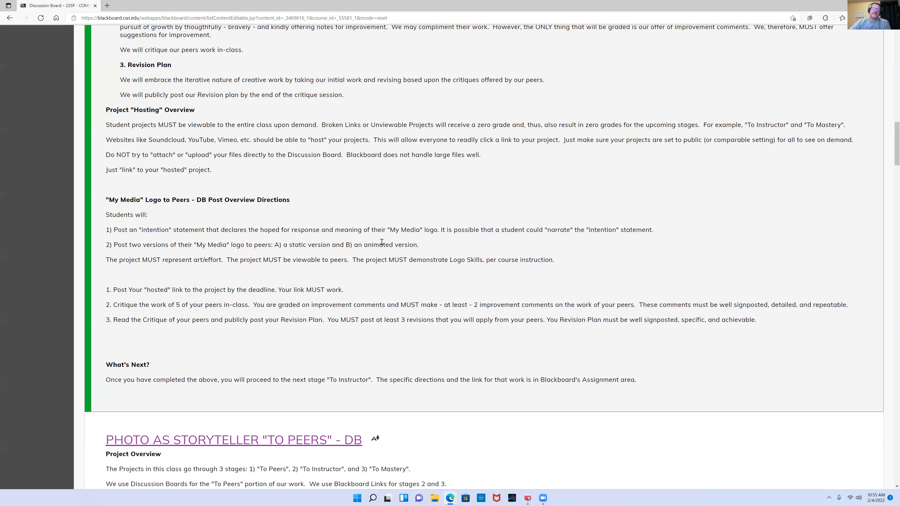
mouse_move(121, 260)
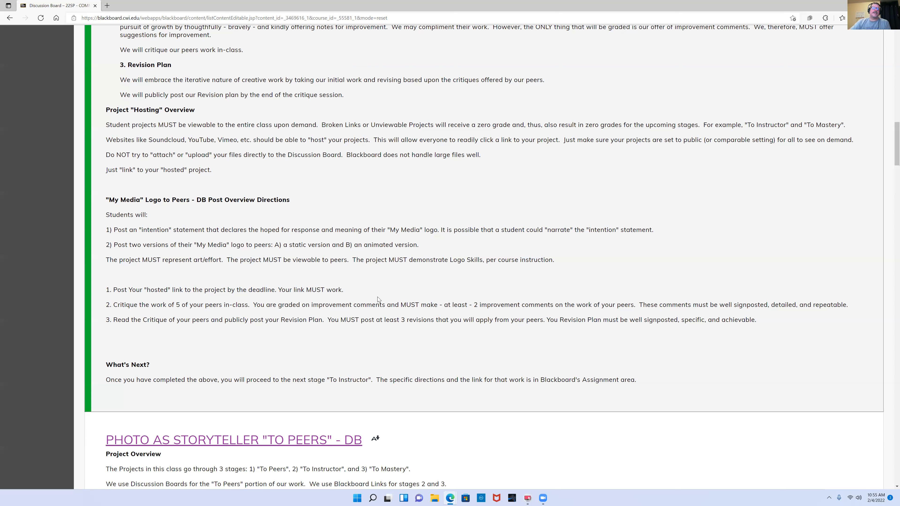
mouse_move(348, 298)
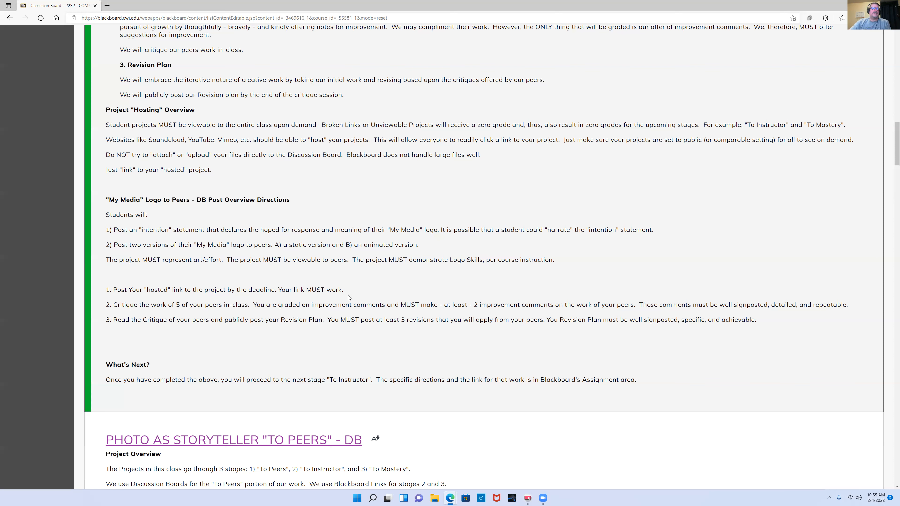
mouse_move(380, 276)
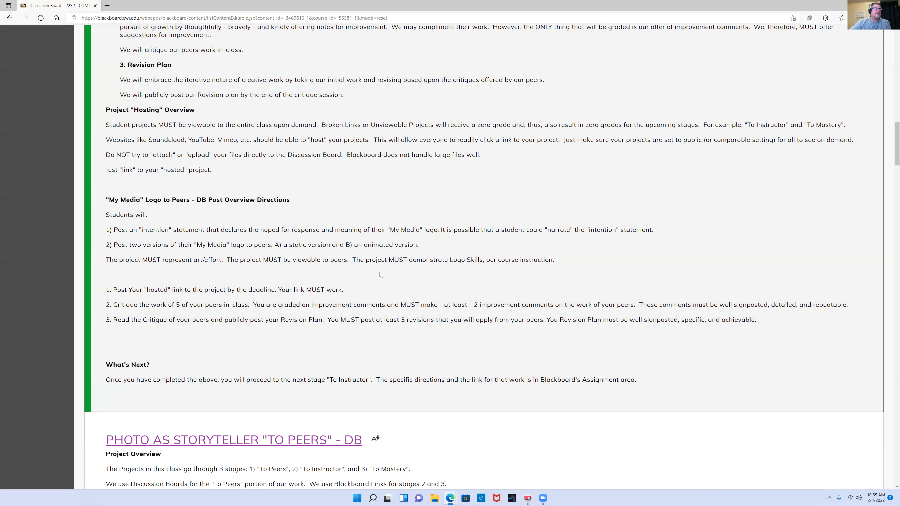
mouse_move(254, 312)
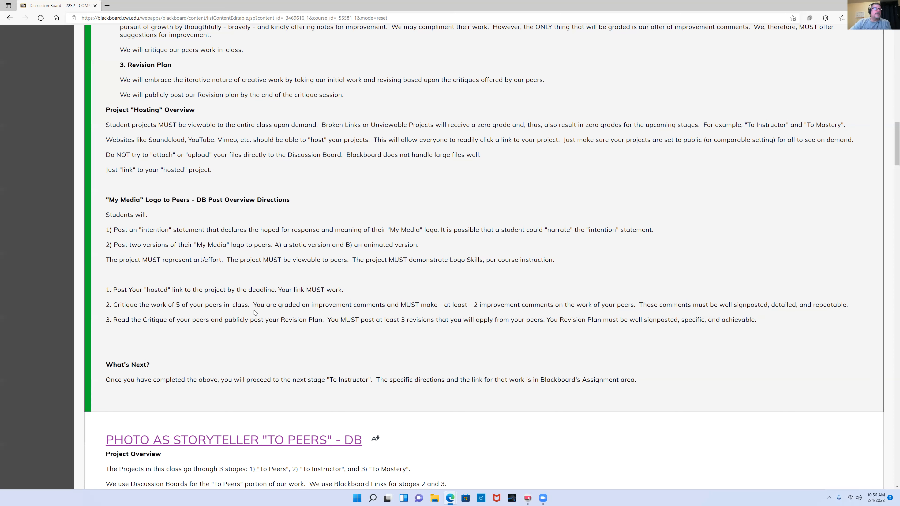
mouse_move(240, 296)
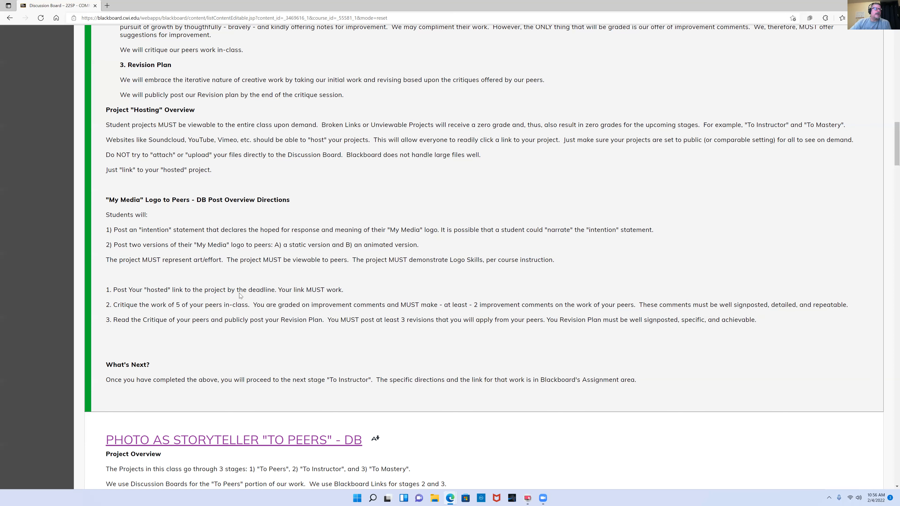
In a new Edge tab, search for 'google' to reach Bing results.
scroll("up", 3)
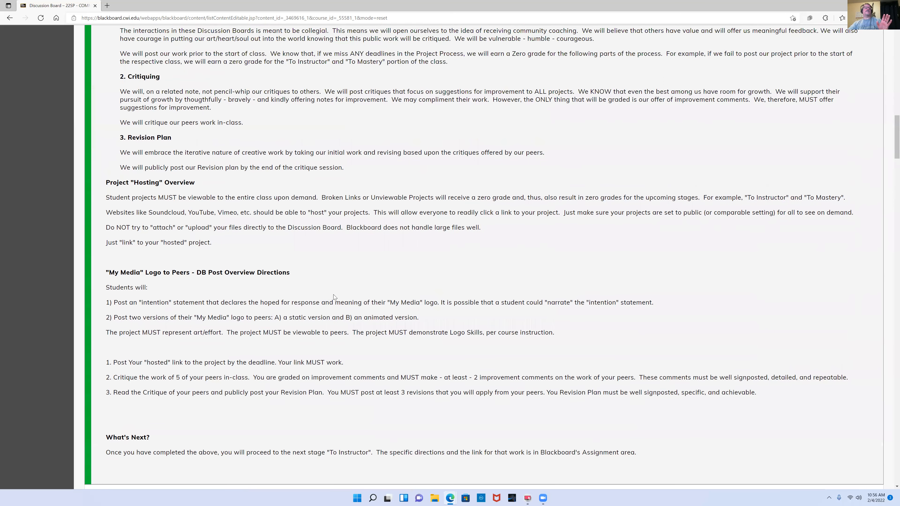
scroll("up", 3)
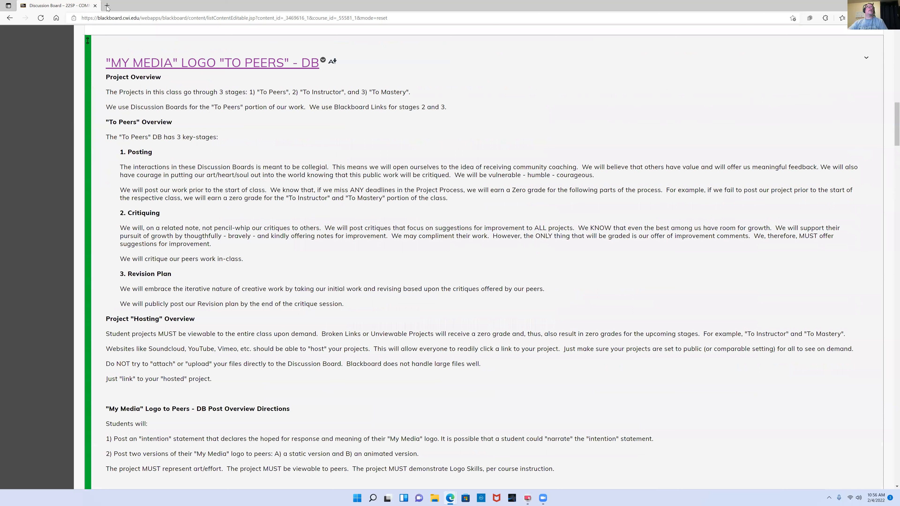
left_click(106, 5)
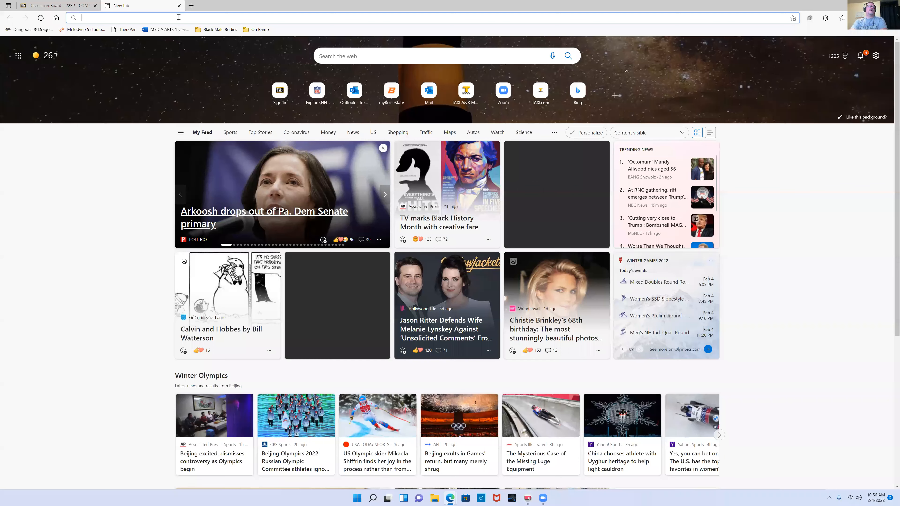
type("google")
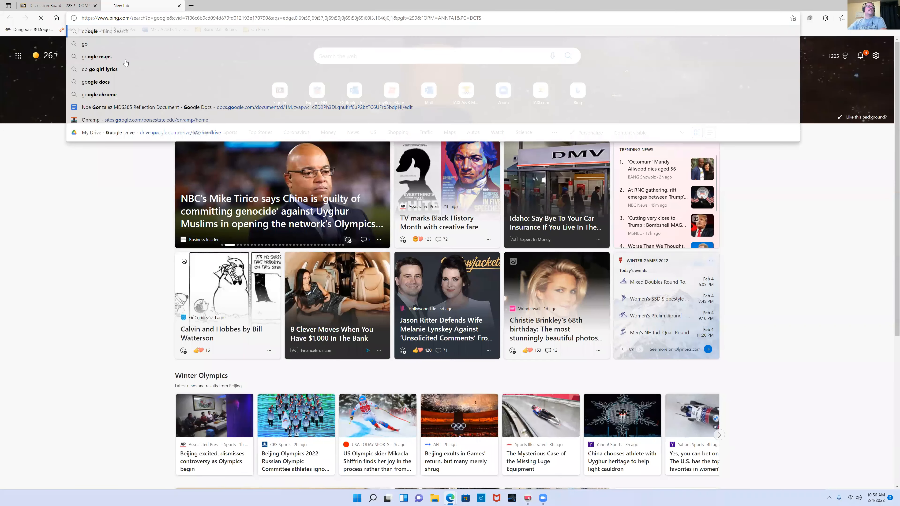
key("Return")
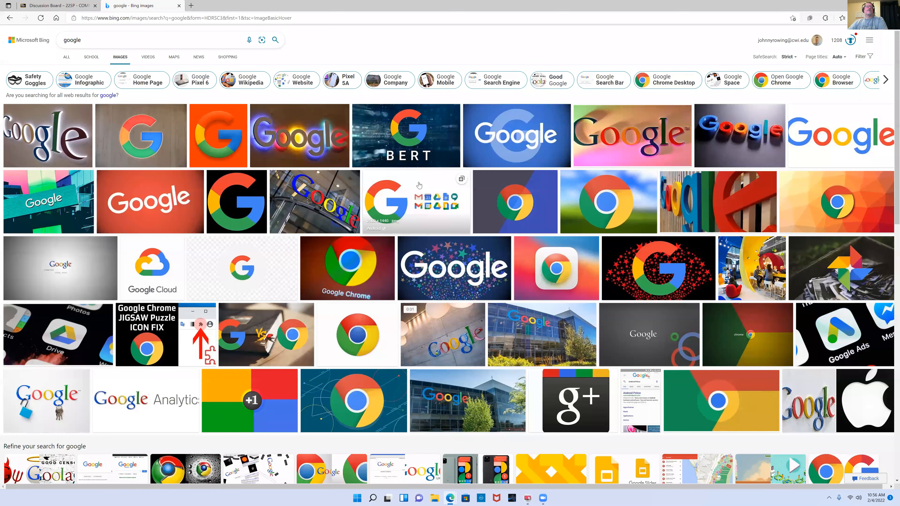
mouse_move(282, 240)
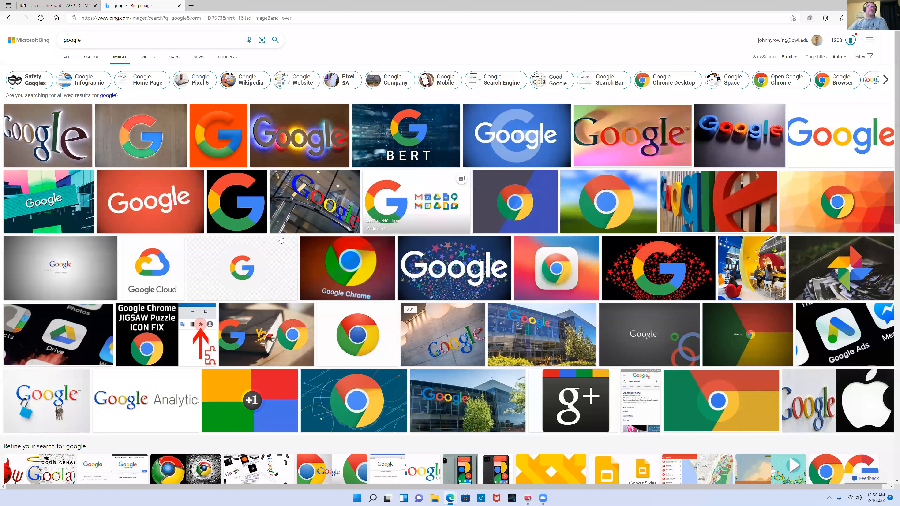
mouse_move(476, 300)
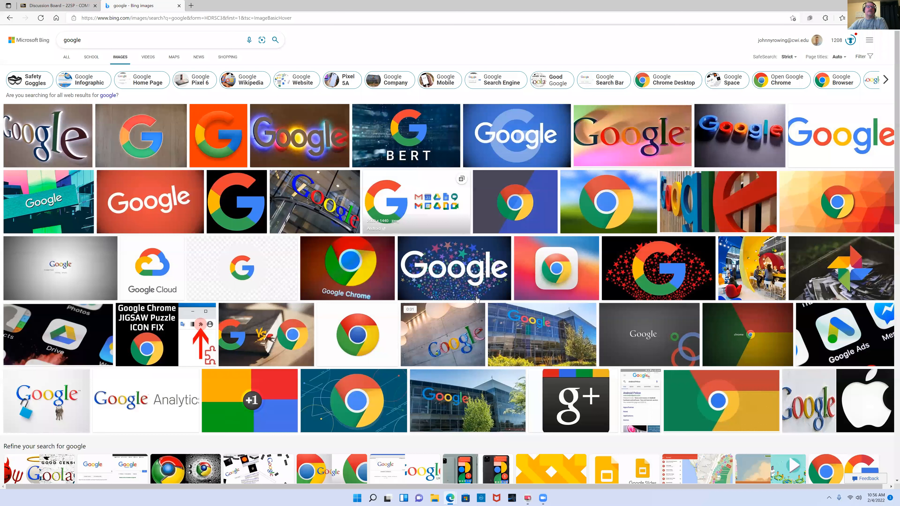
left_click(235, 201)
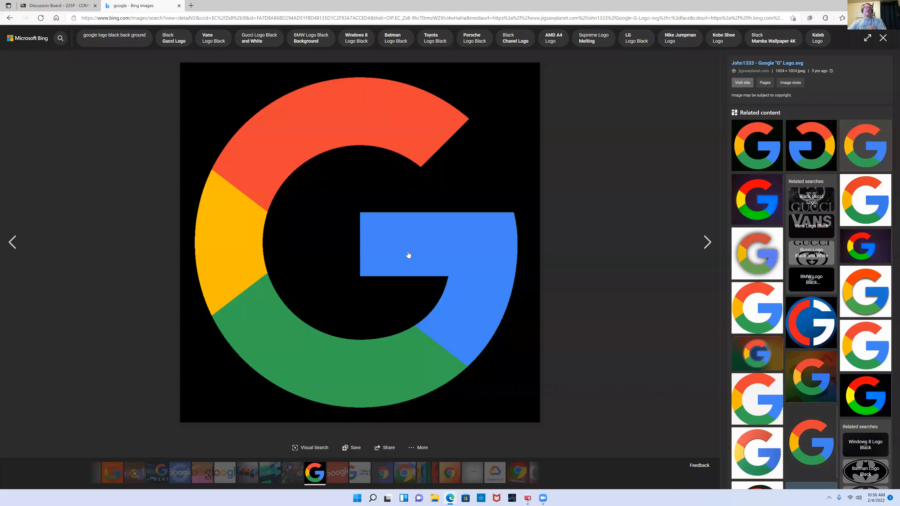
mouse_move(437, 324)
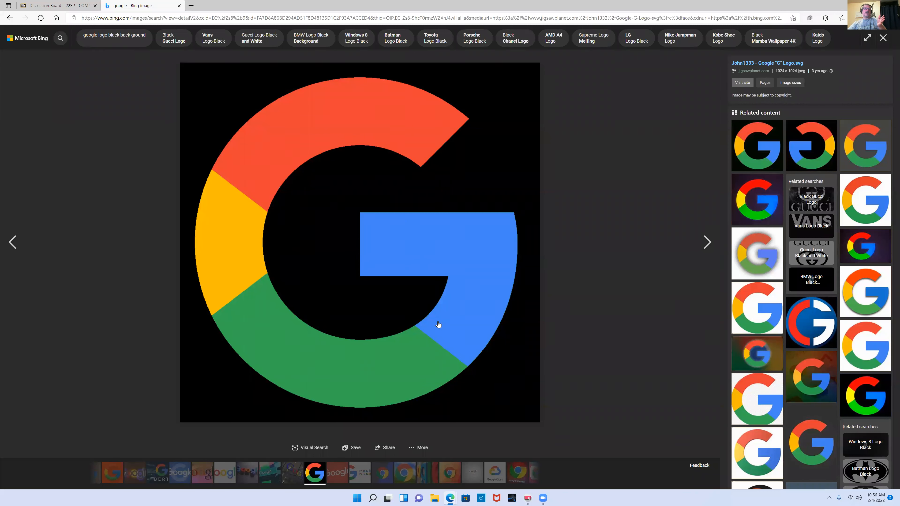
mouse_move(468, 320)
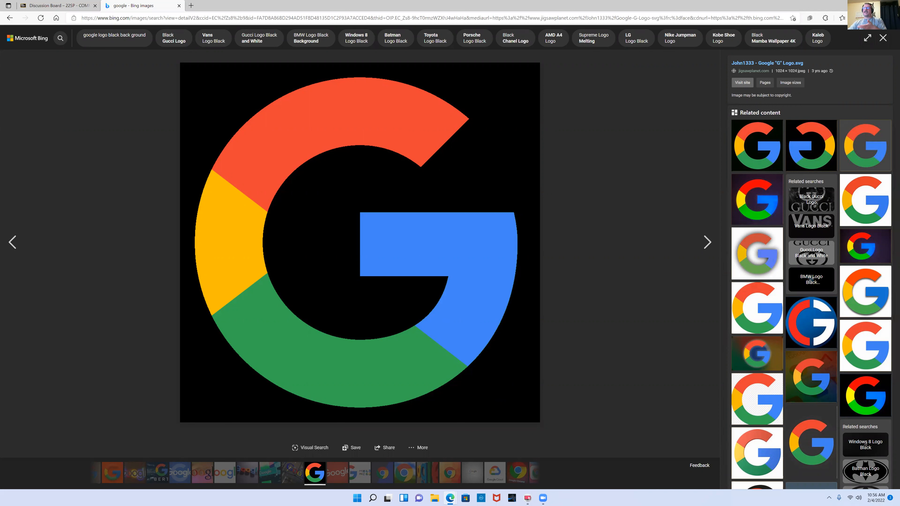
mouse_move(530, 258)
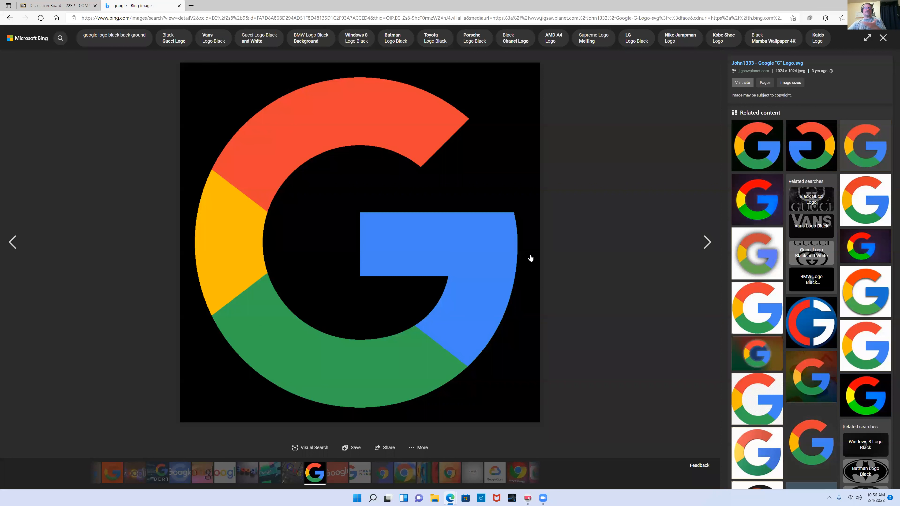
mouse_move(349, 328)
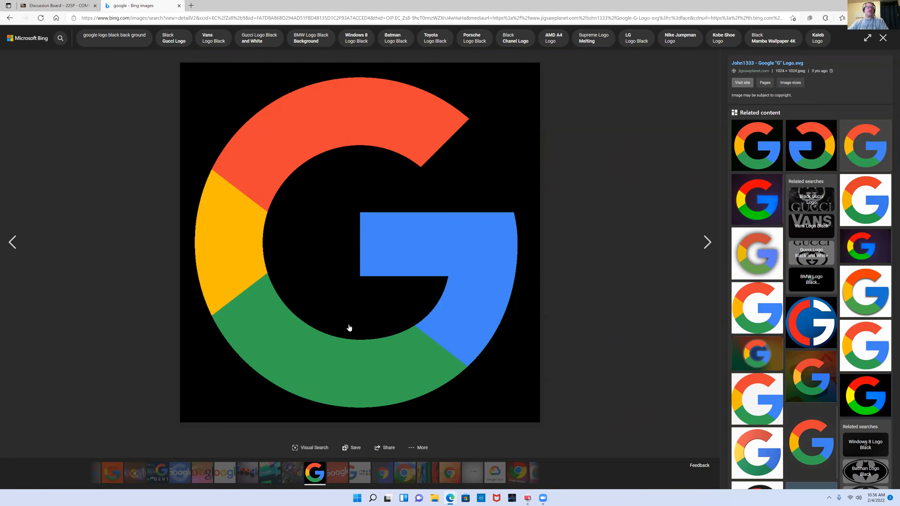
mouse_move(389, 129)
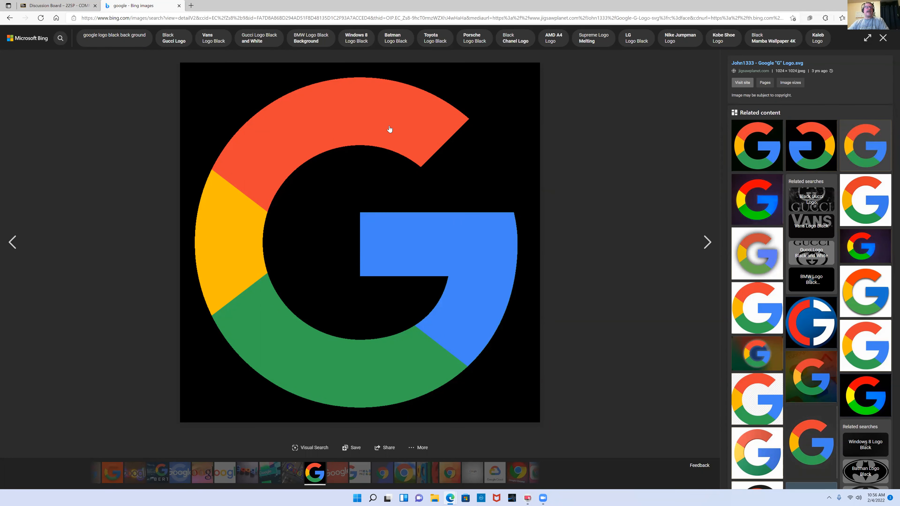
mouse_move(357, 366)
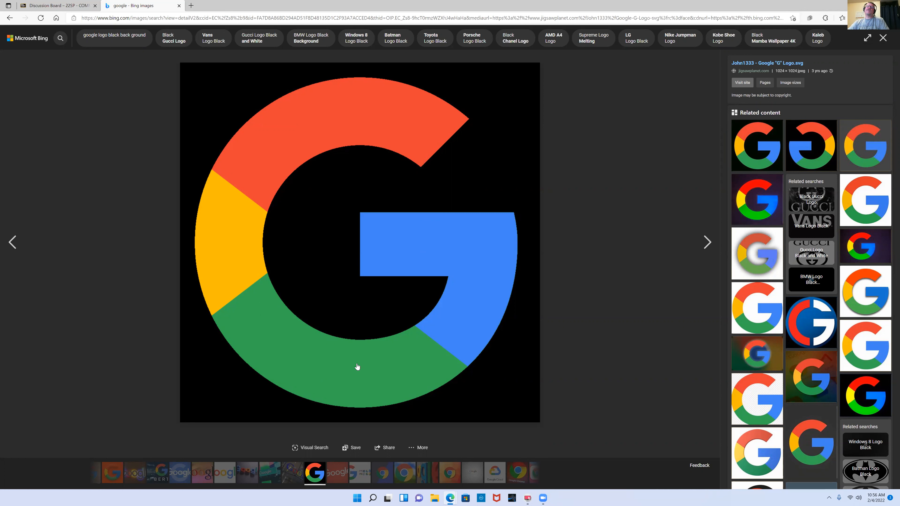
mouse_move(443, 307)
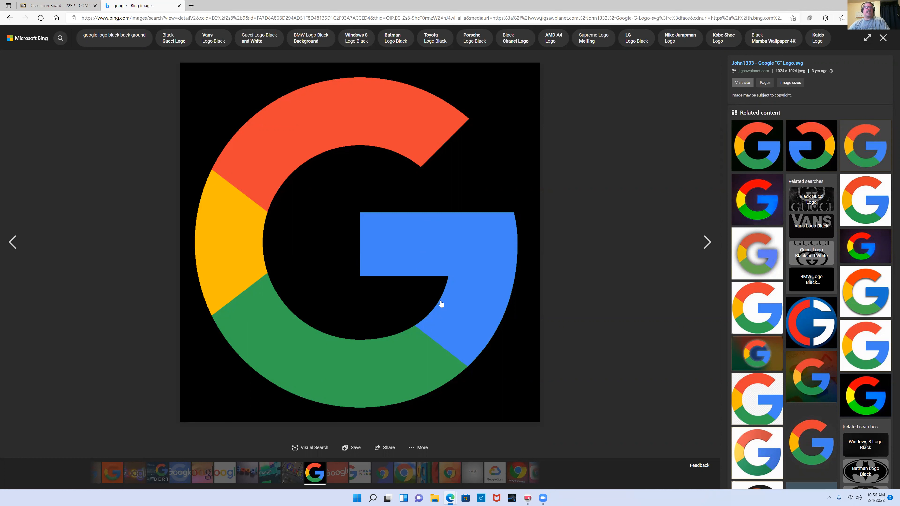
mouse_move(271, 274)
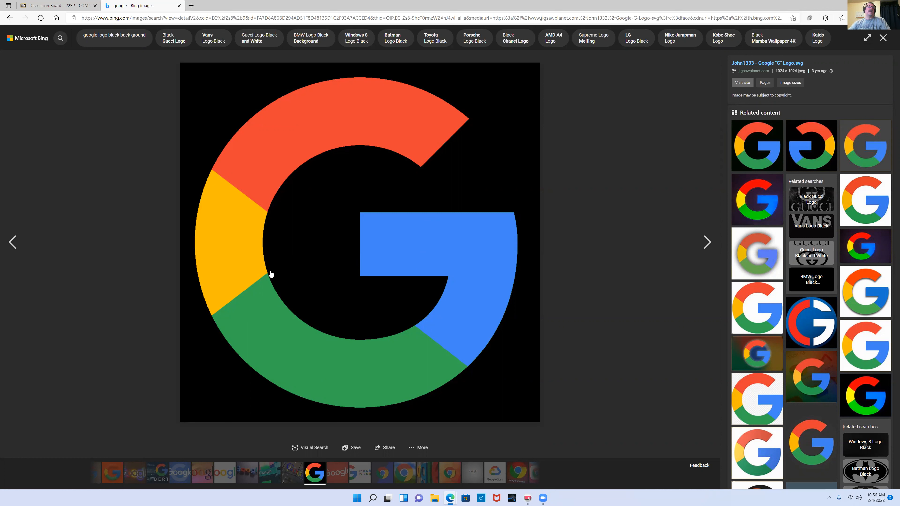
mouse_move(262, 157)
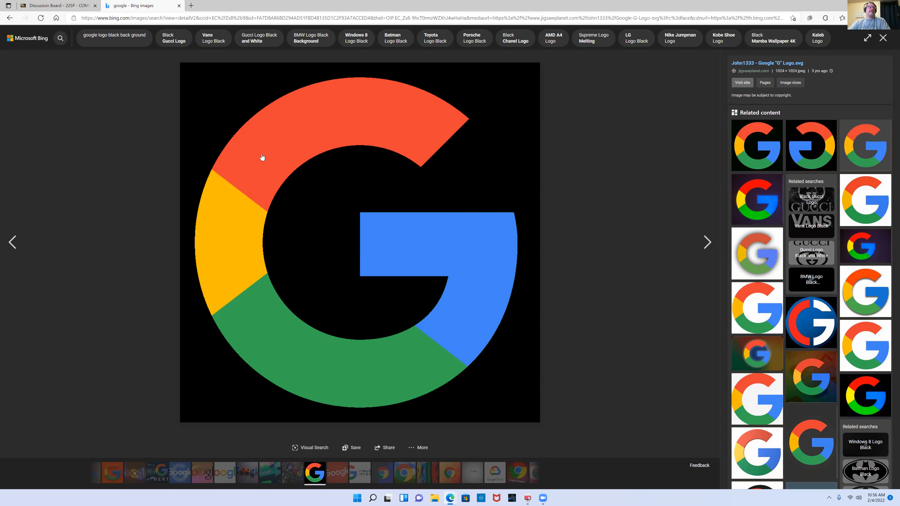
mouse_move(324, 222)
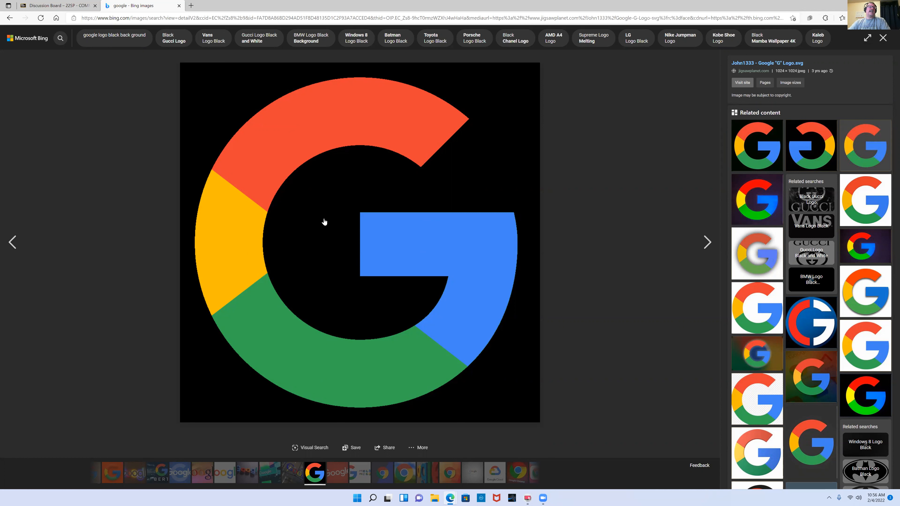
mouse_move(338, 148)
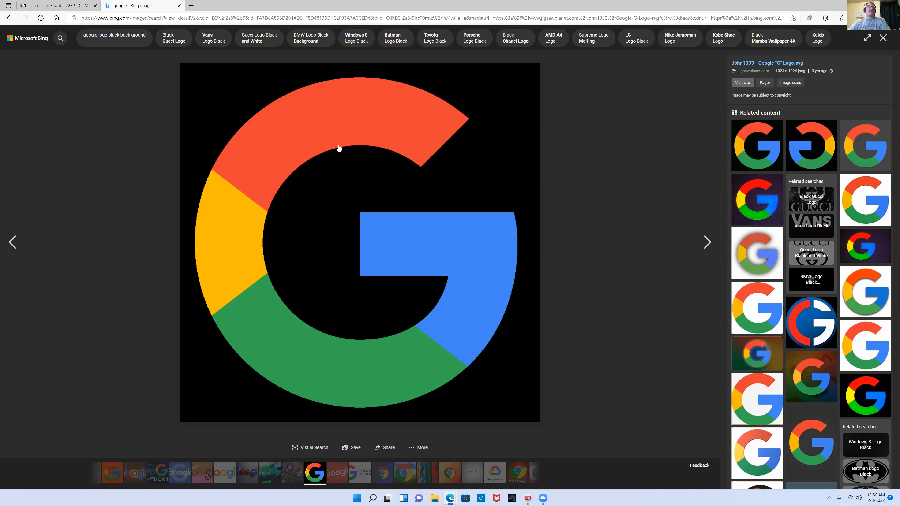
mouse_move(391, 131)
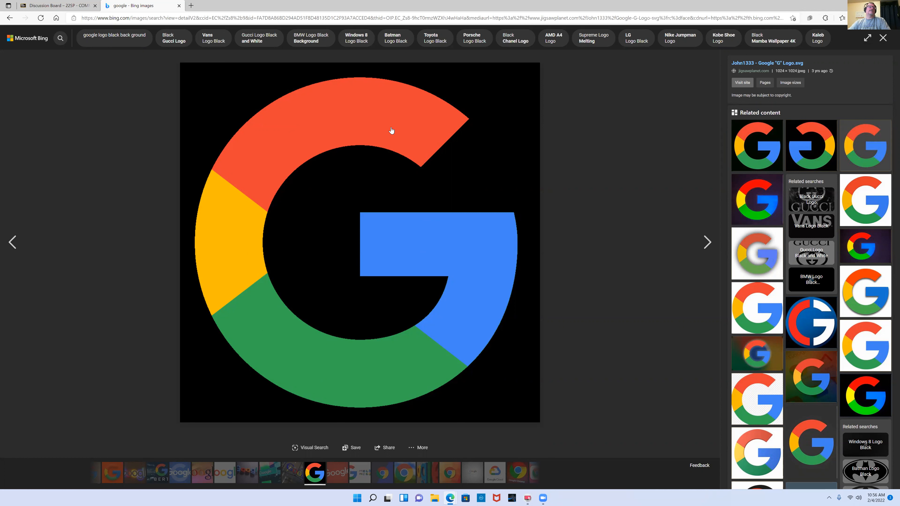
mouse_move(427, 314)
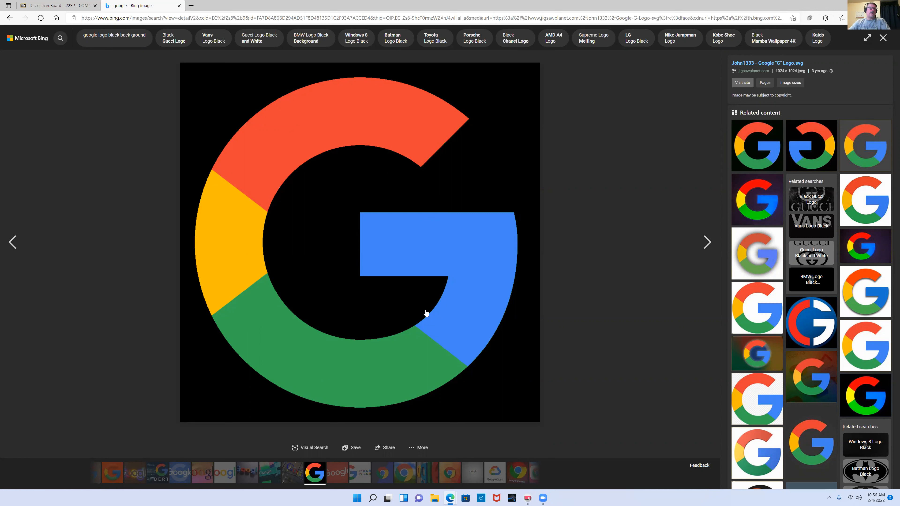
mouse_move(218, 256)
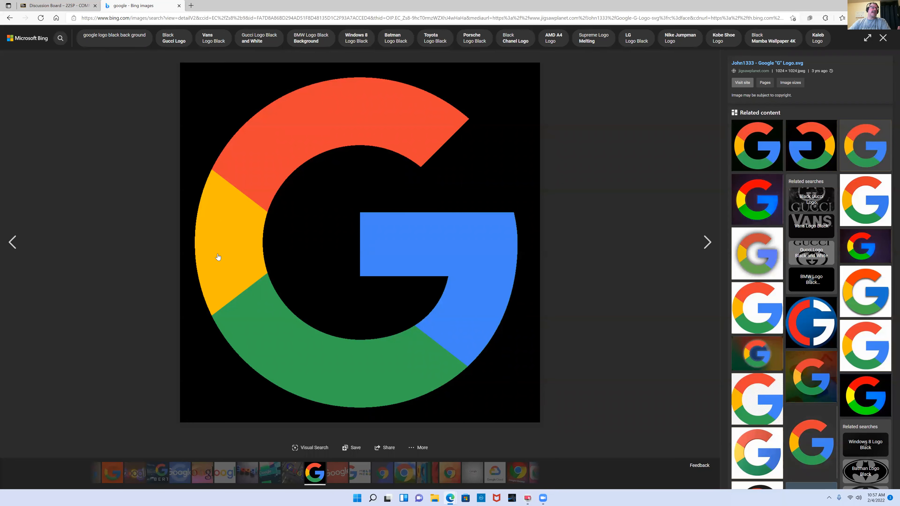
mouse_move(238, 246)
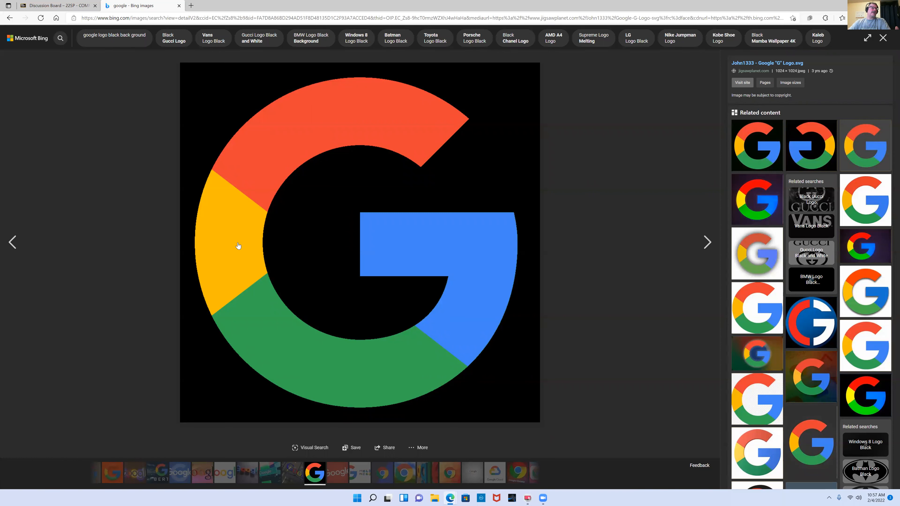
mouse_move(432, 254)
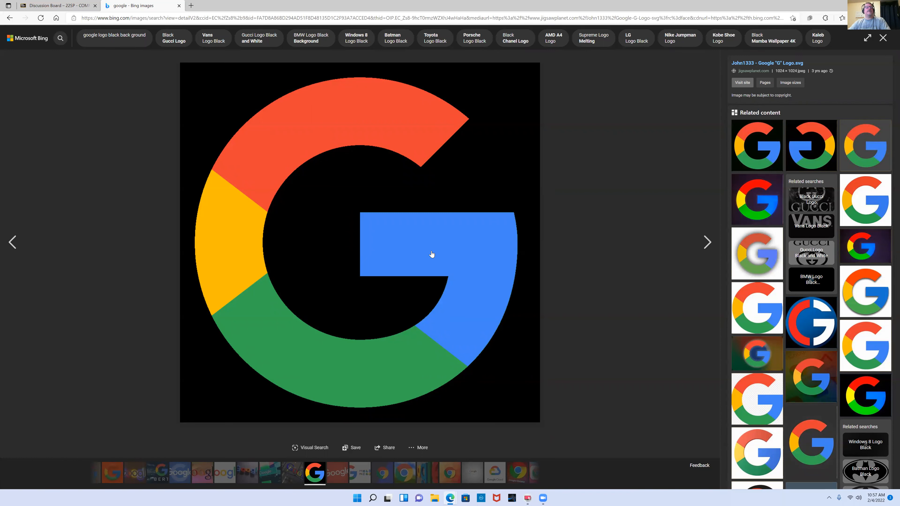
mouse_move(417, 269)
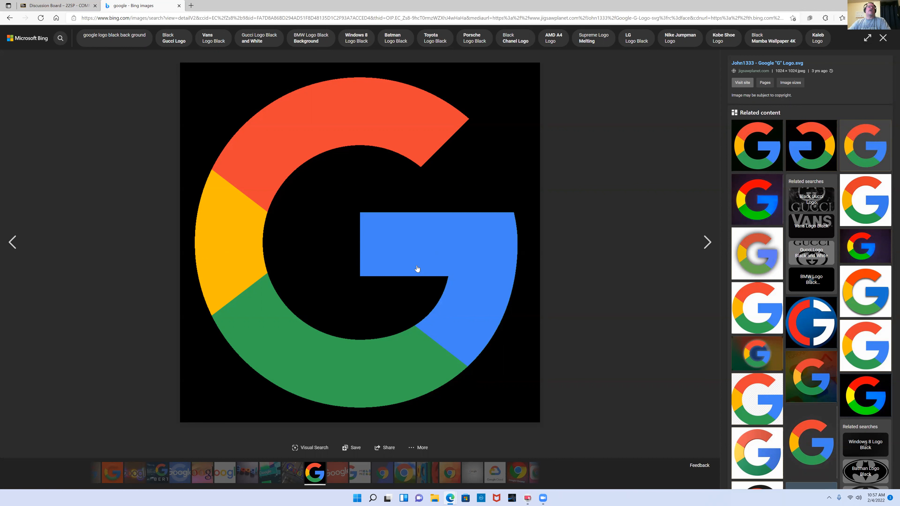
mouse_move(259, 266)
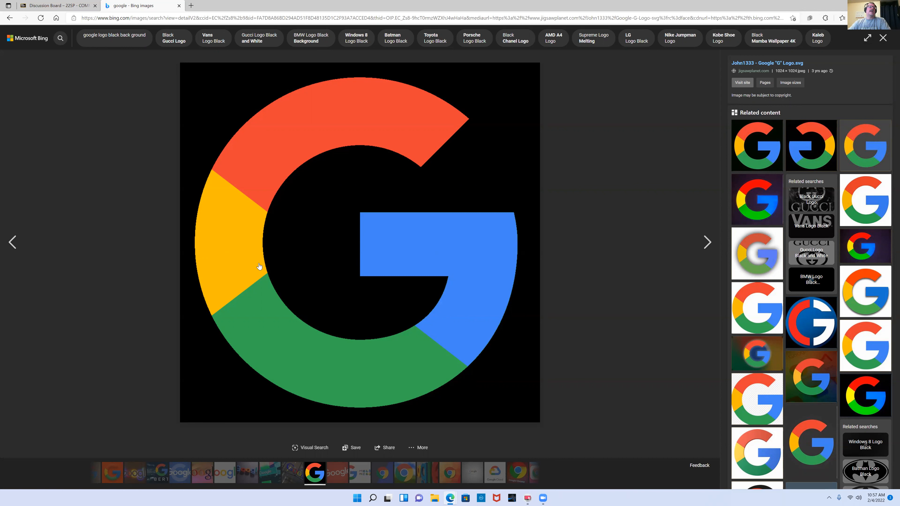
mouse_move(394, 251)
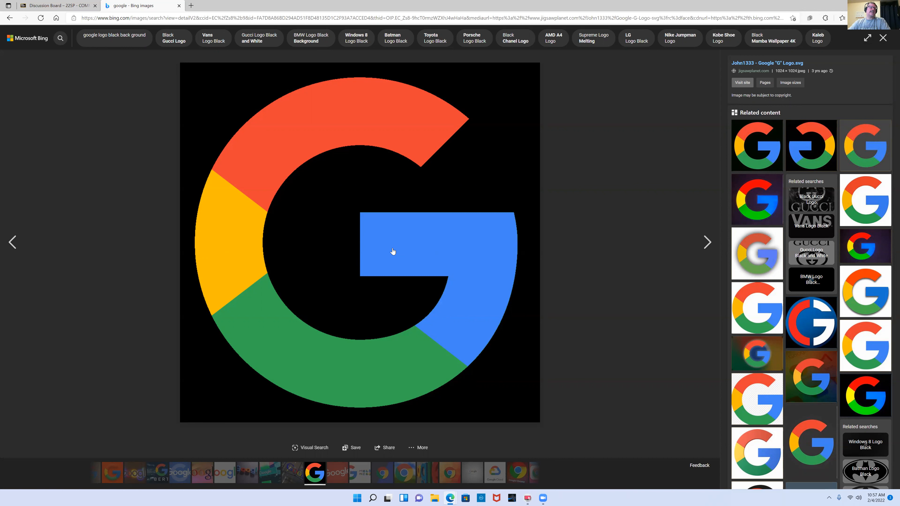
mouse_move(271, 250)
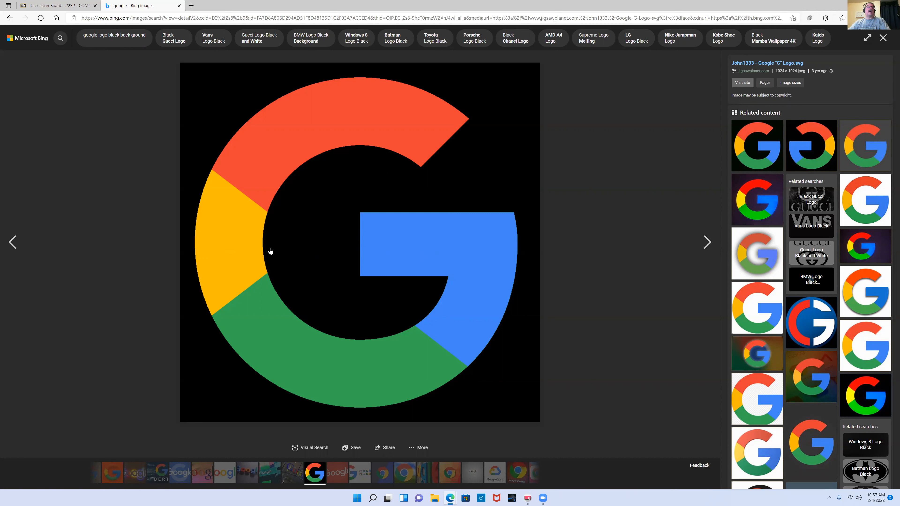
mouse_move(321, 249)
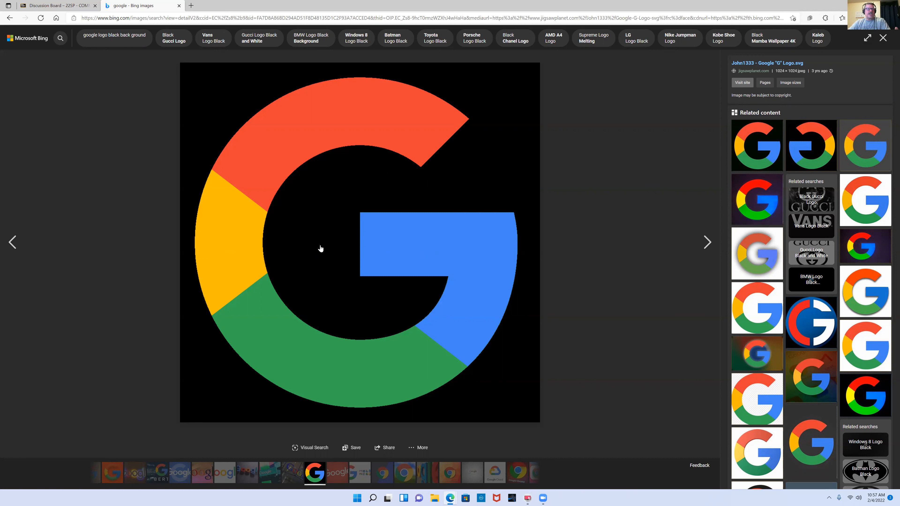
mouse_move(397, 308)
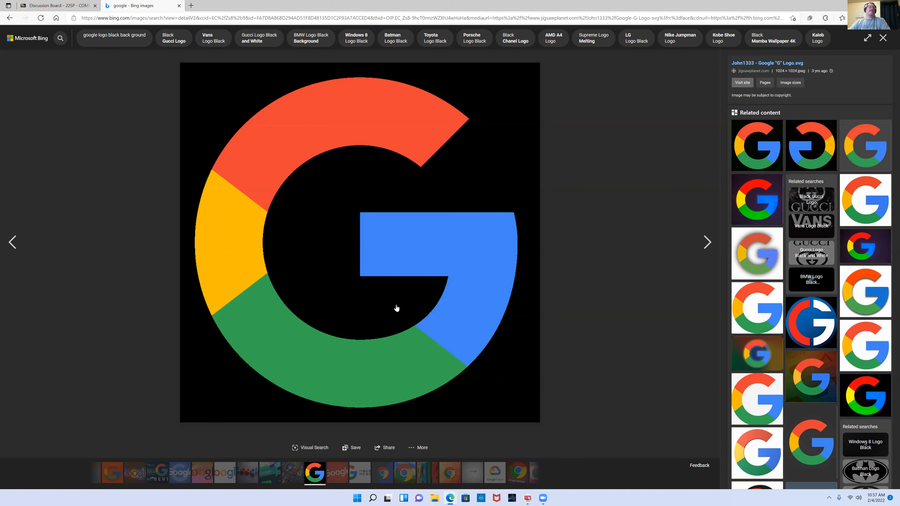
mouse_move(352, 287)
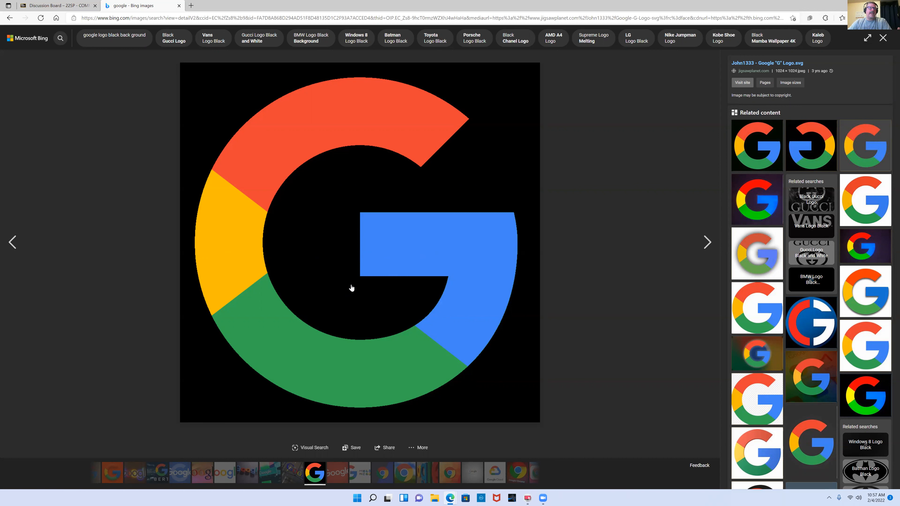
mouse_move(403, 340)
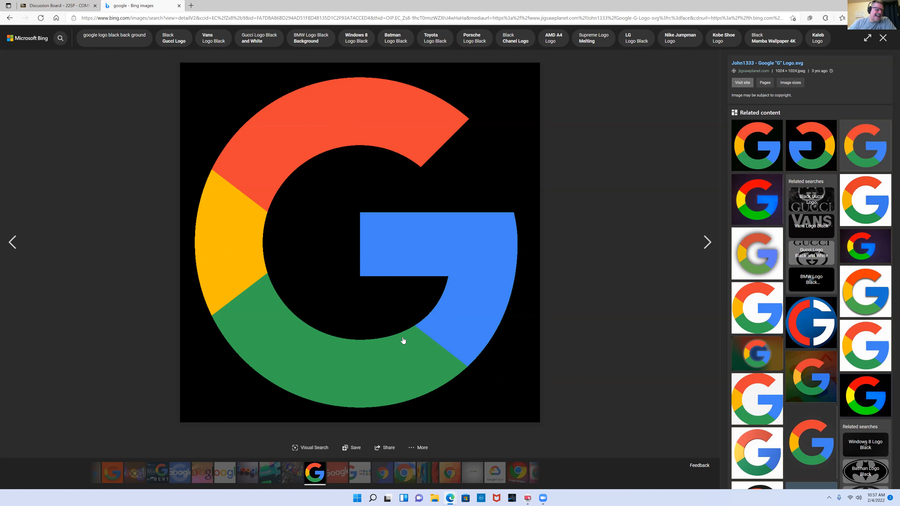
mouse_move(351, 108)
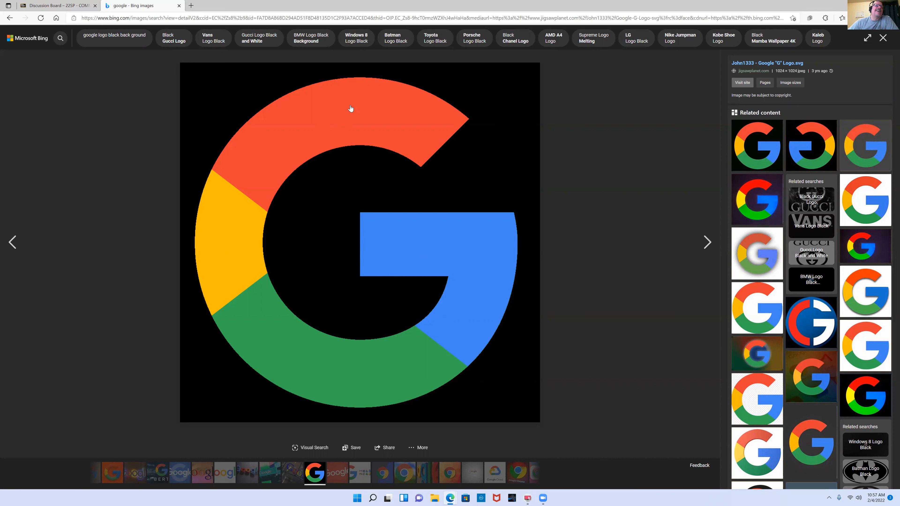
mouse_move(375, 172)
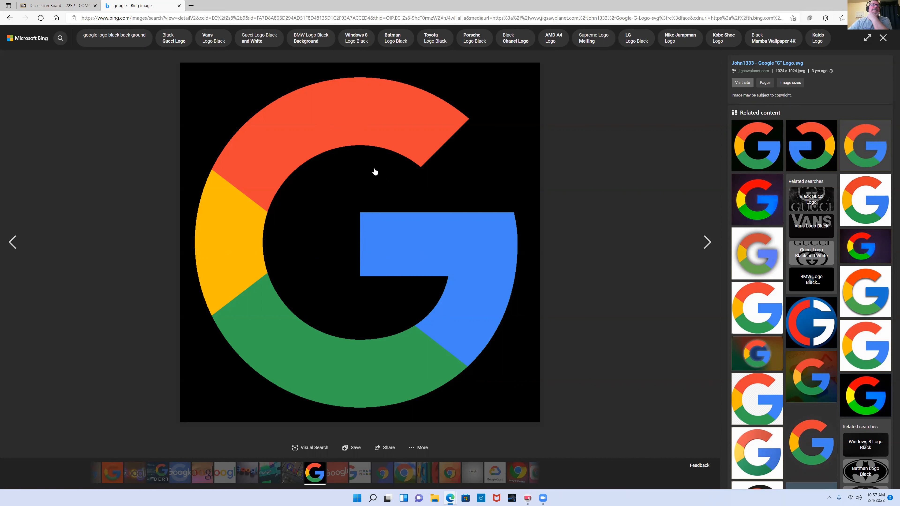
mouse_move(435, 289)
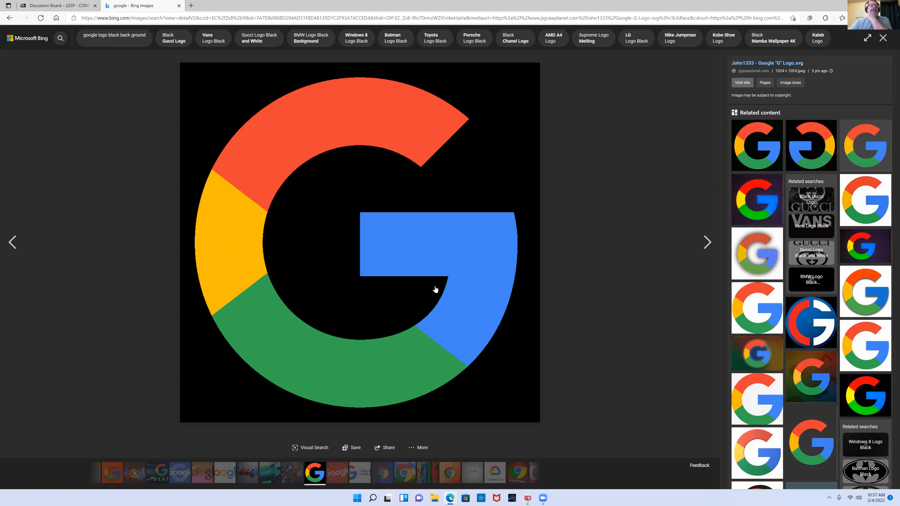
mouse_move(470, 310)
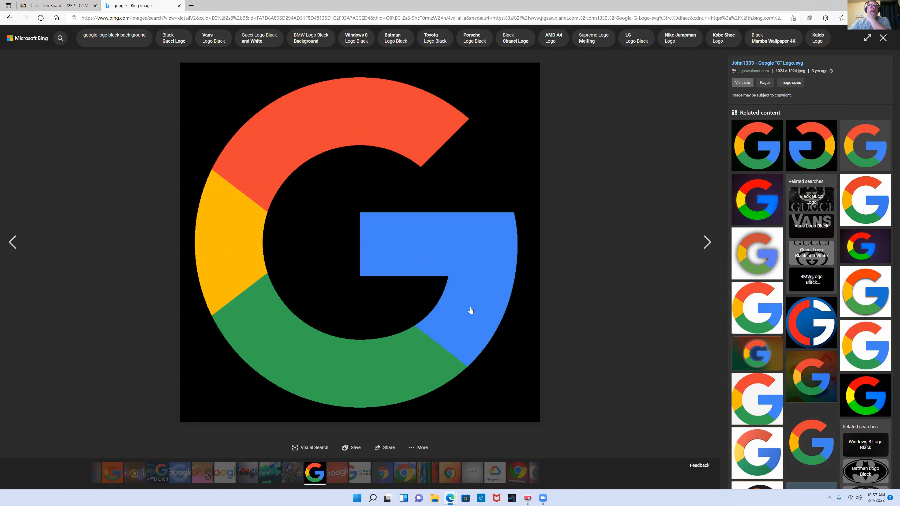
mouse_move(405, 118)
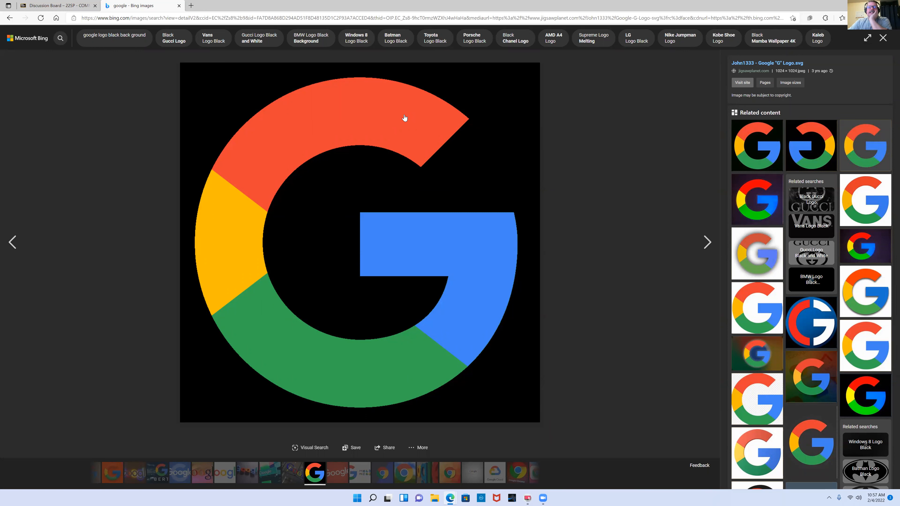
mouse_move(421, 216)
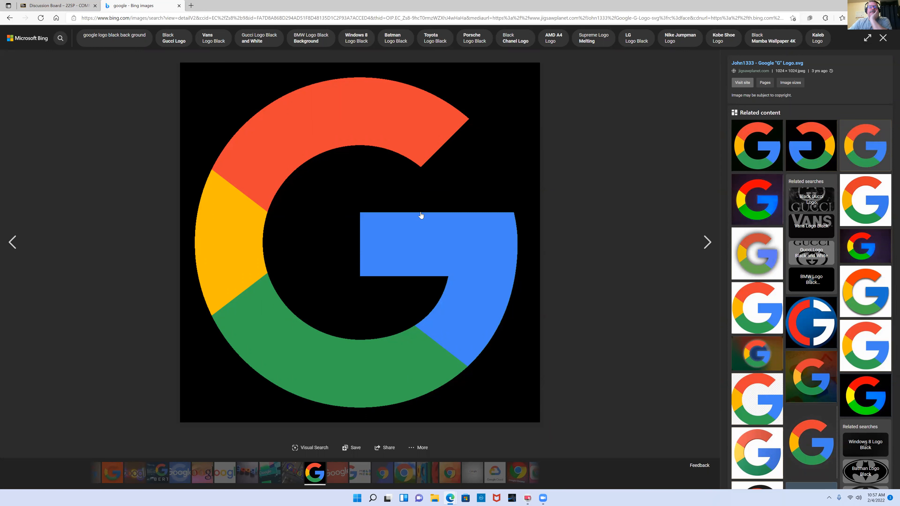
mouse_move(450, 388)
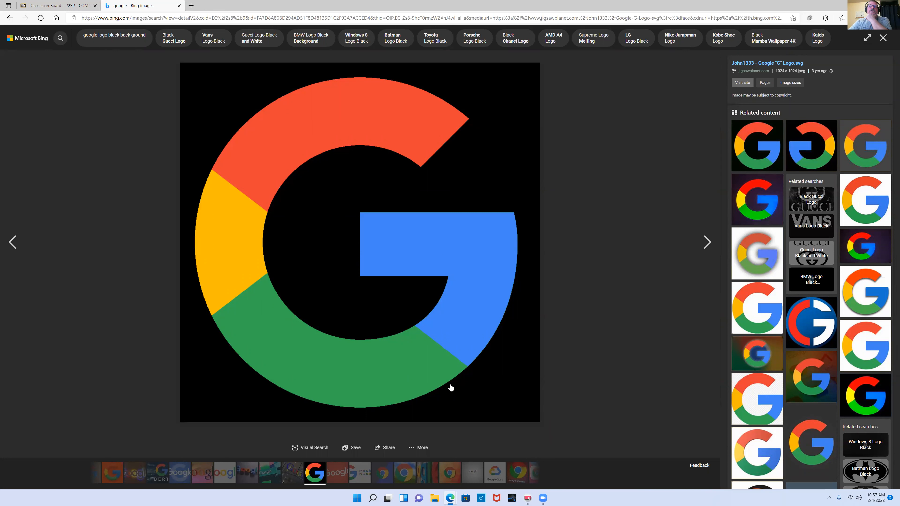
mouse_move(299, 375)
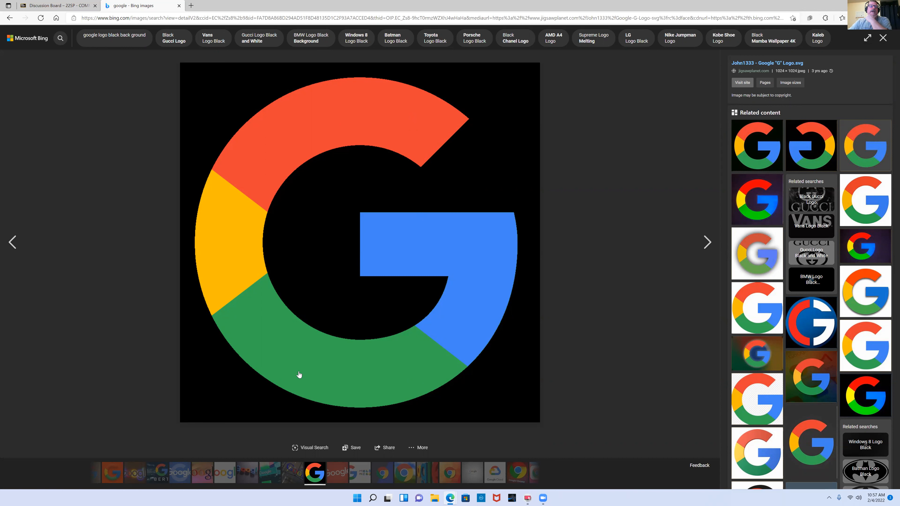
mouse_move(472, 381)
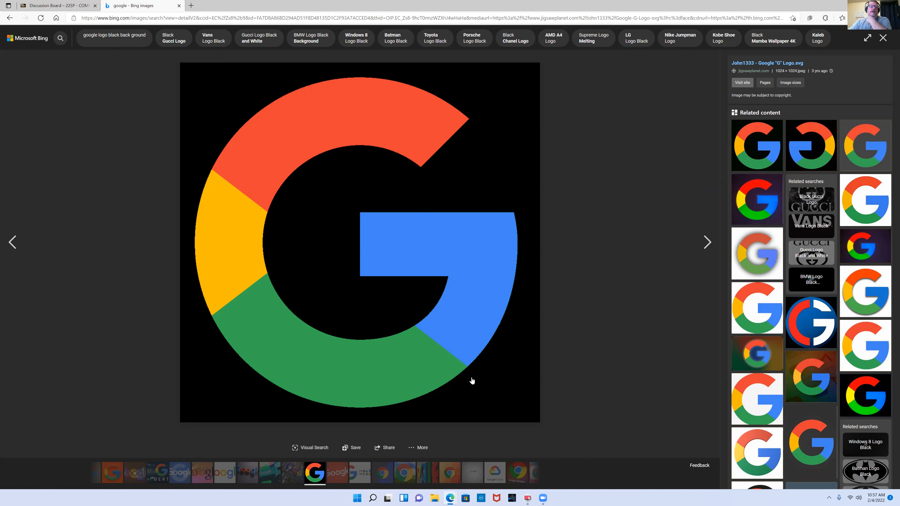
mouse_move(272, 137)
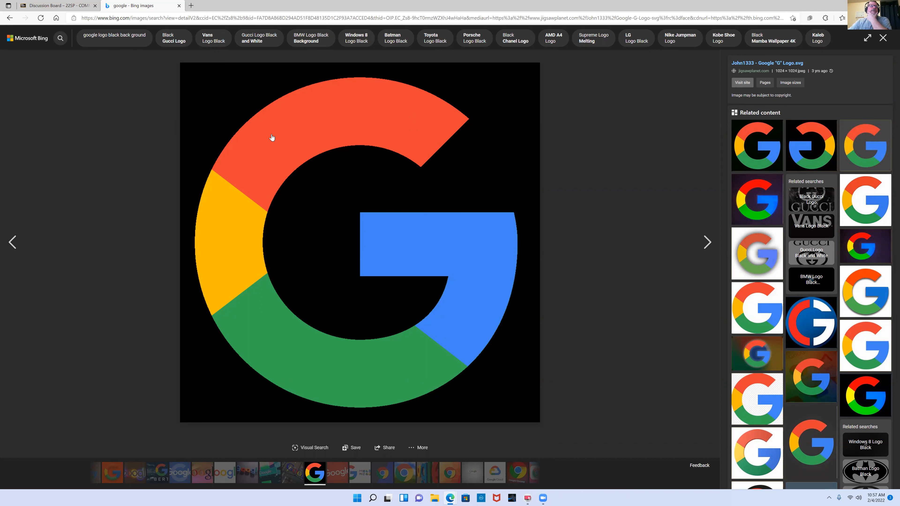
mouse_move(450, 318)
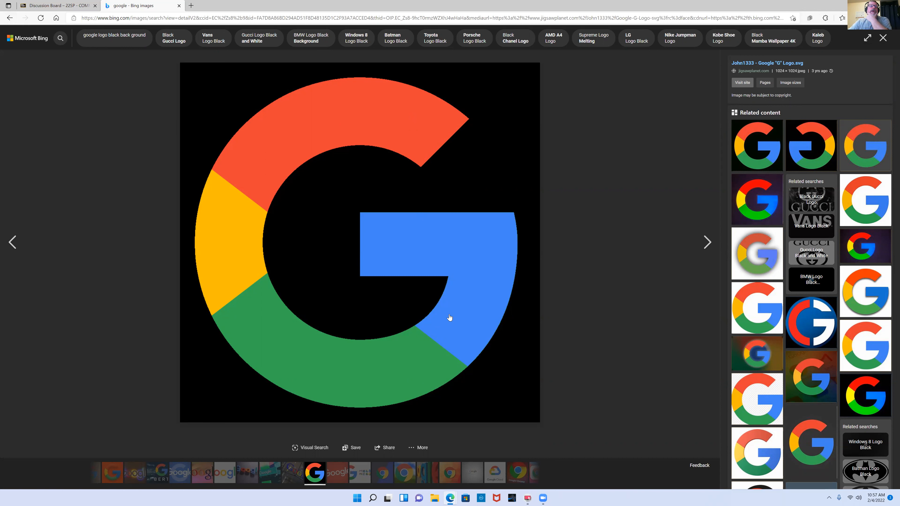
mouse_move(422, 146)
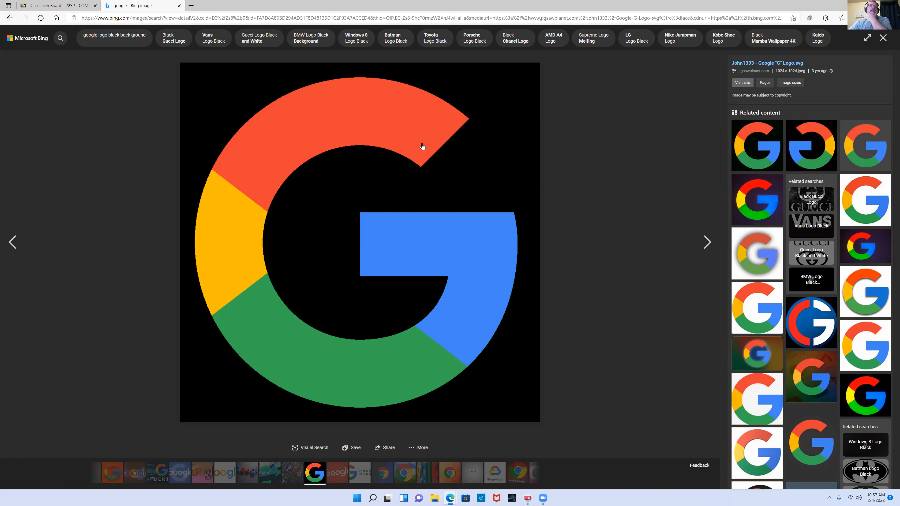
mouse_move(243, 254)
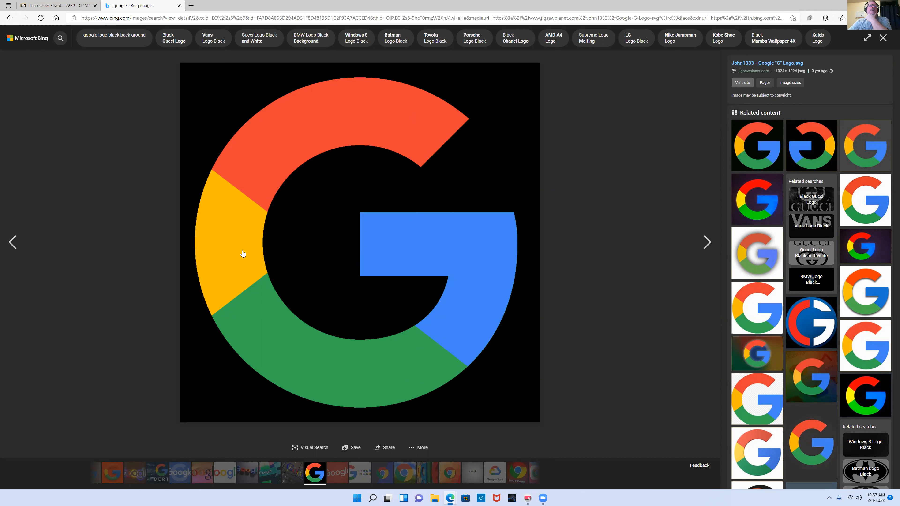
mouse_move(325, 119)
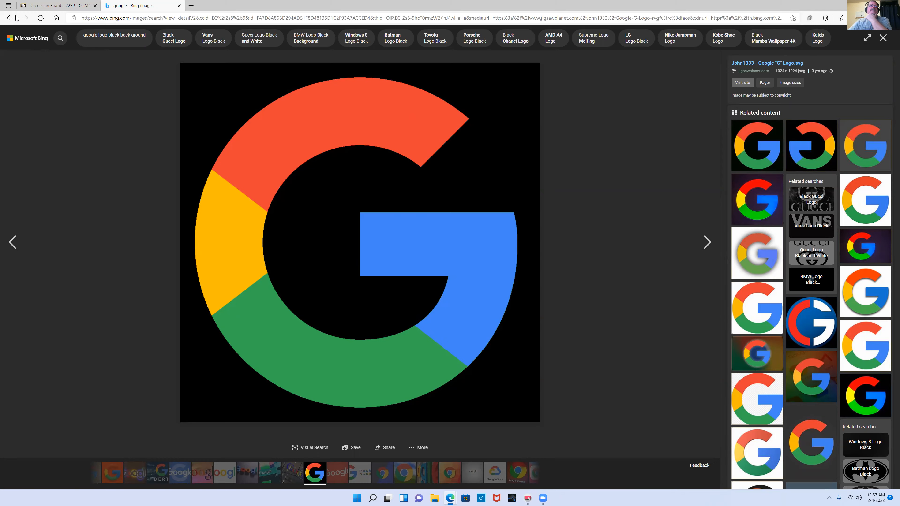
Close the enlarged G logo, briefly view the glowing Google sign photo, and return to the results grid.
left_click(882, 37)
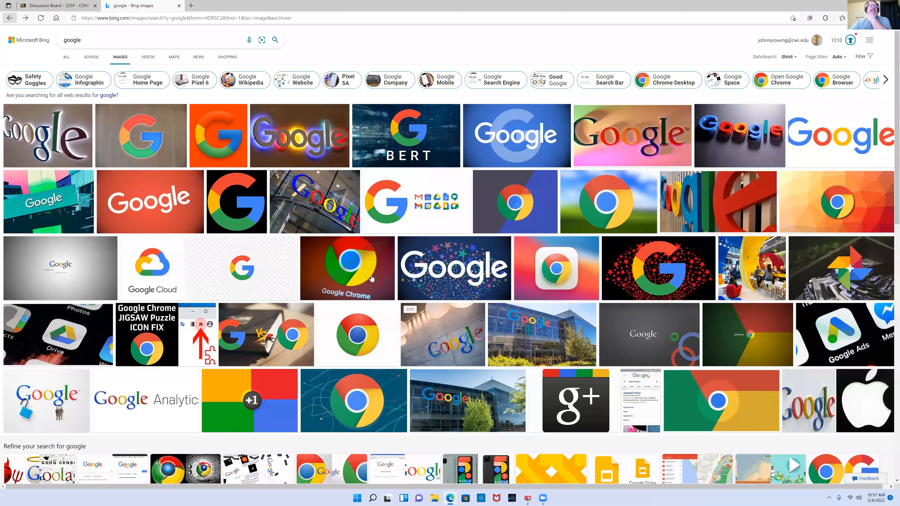
mouse_move(285, 149)
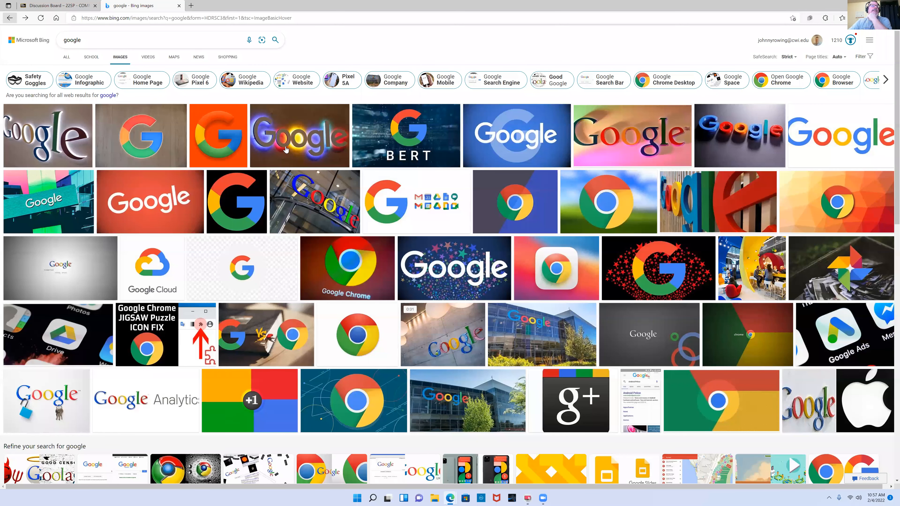
left_click(298, 135)
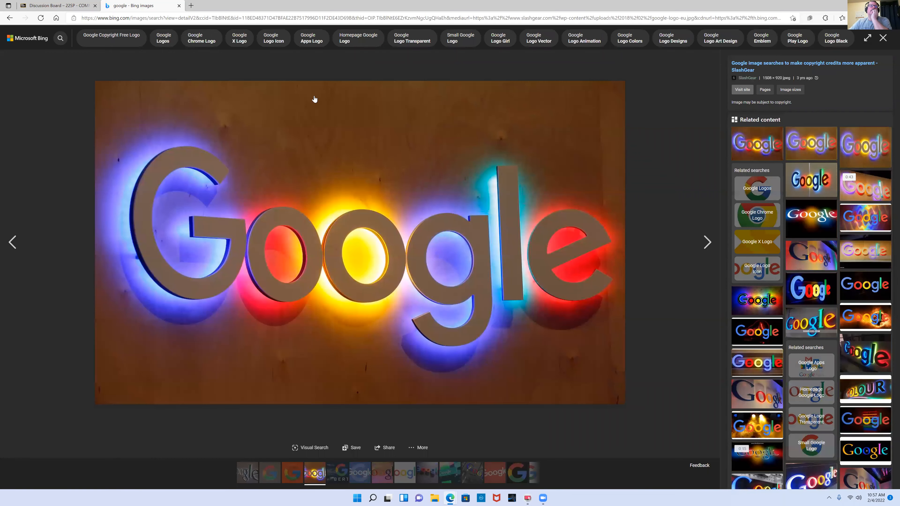
left_click(883, 38)
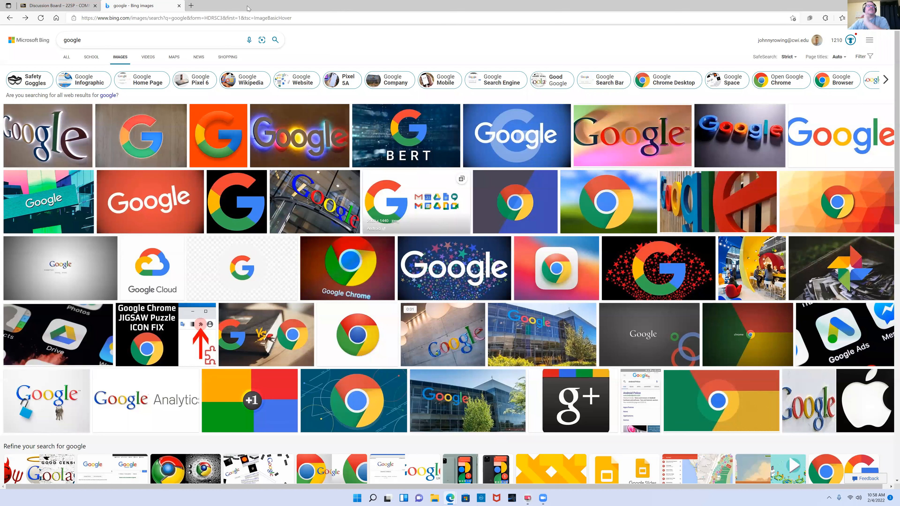
mouse_move(215, 18)
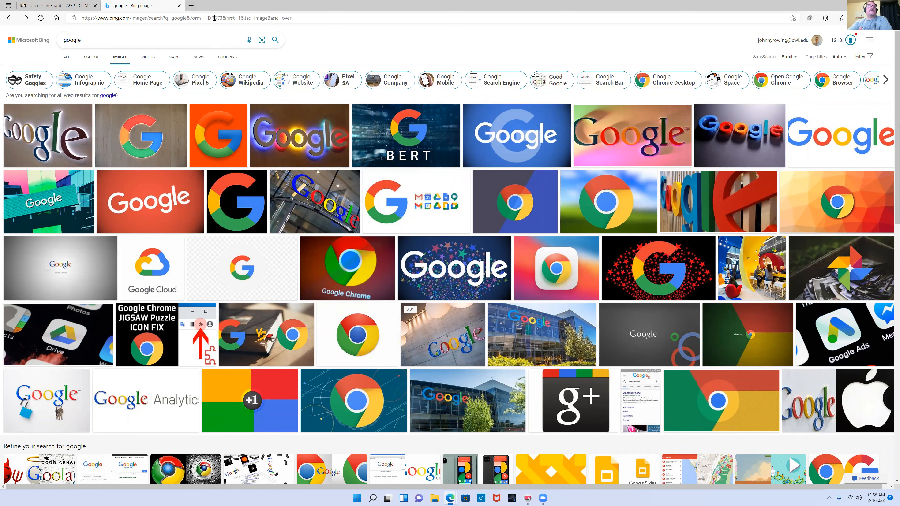
mouse_move(151, 27)
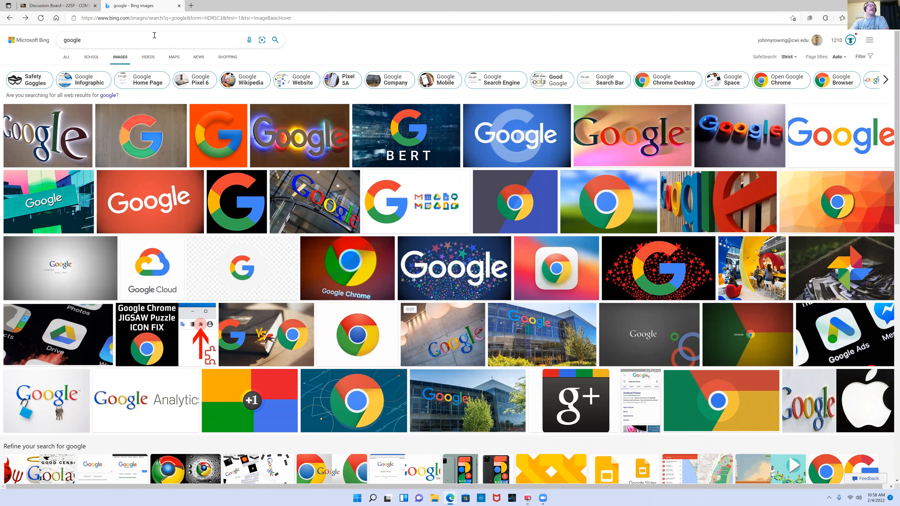
Add 'animated' to the query to search for 'google animated logo' images.
type("animated logo")
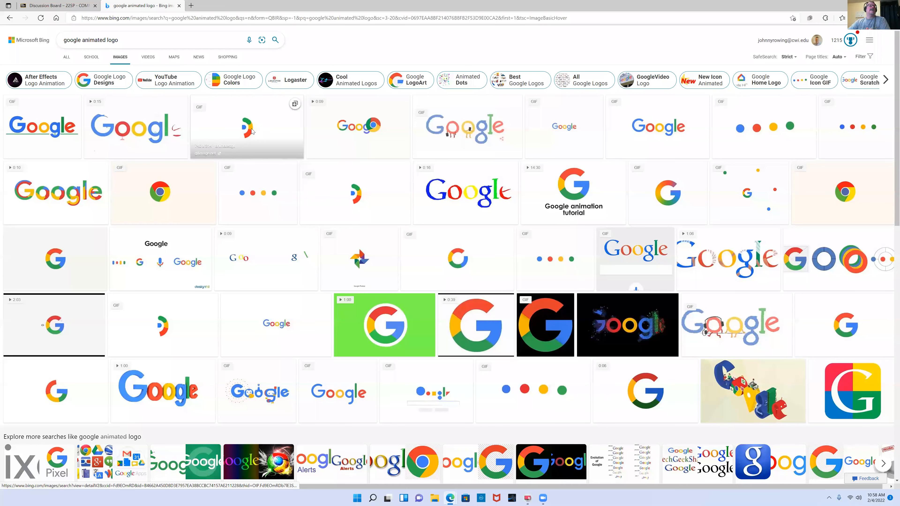
mouse_move(372, 254)
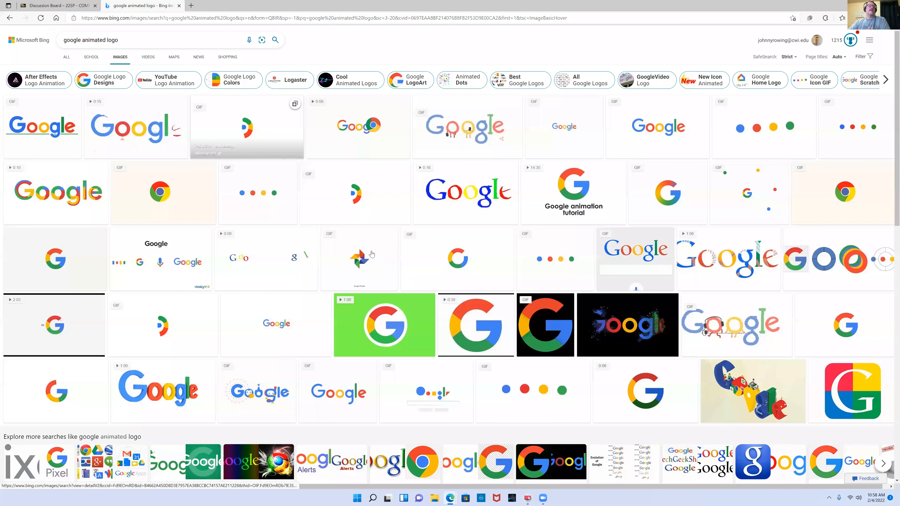